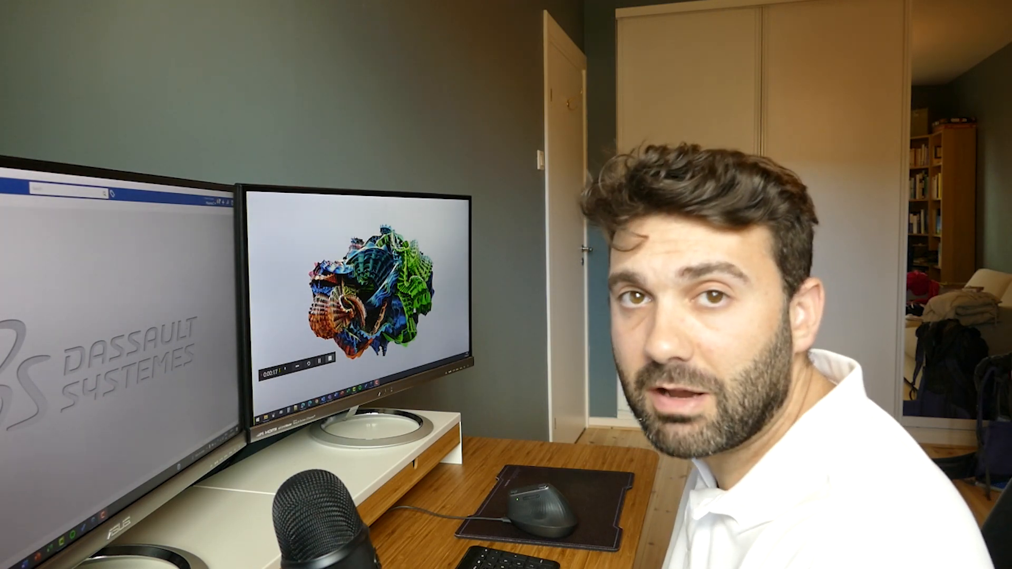
- Filter My Content by the Root content-structure tag and open the Assembly Block and Axle product
left_click(429, 25)
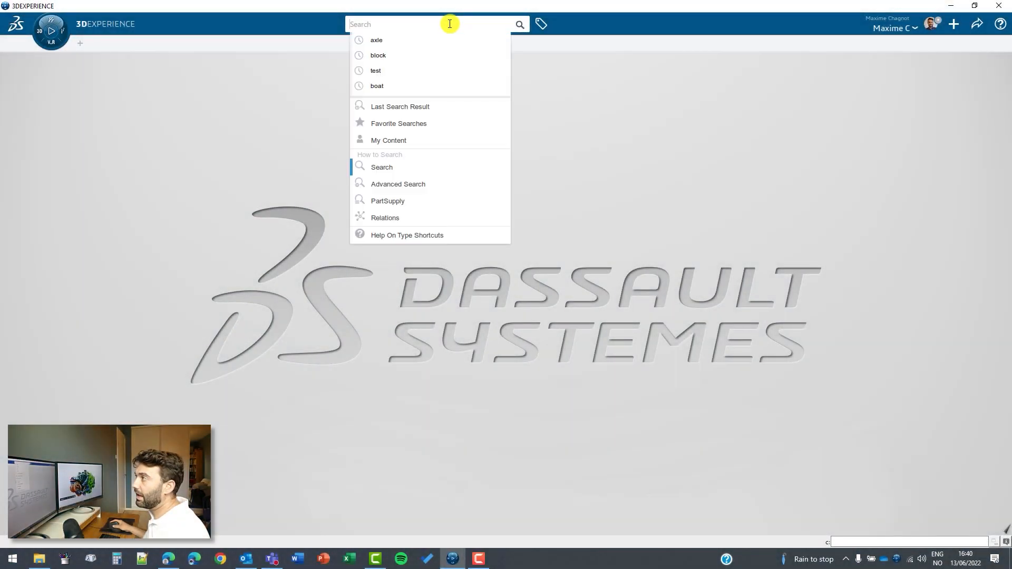
mouse_move(426, 40)
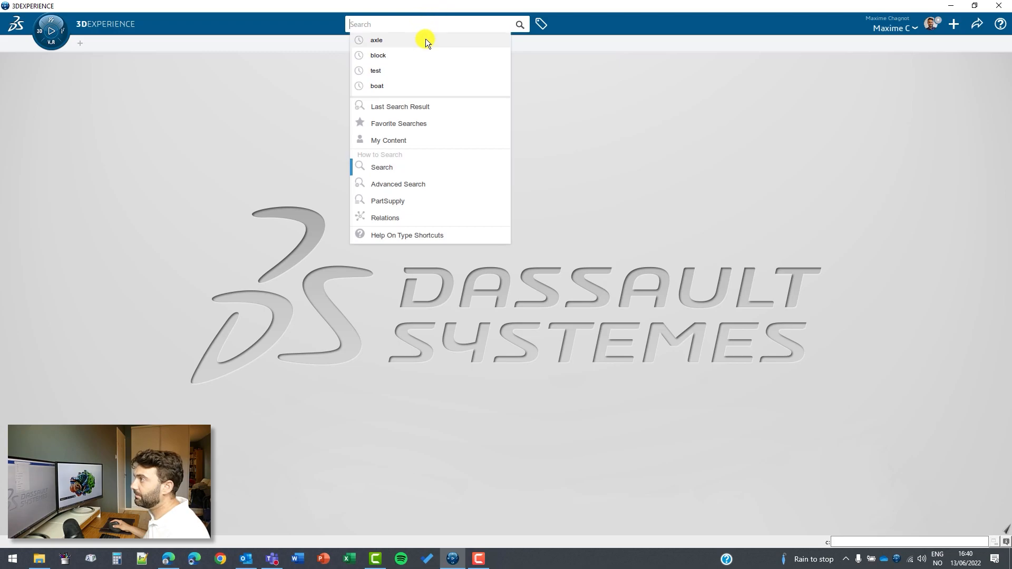
mouse_move(407, 141)
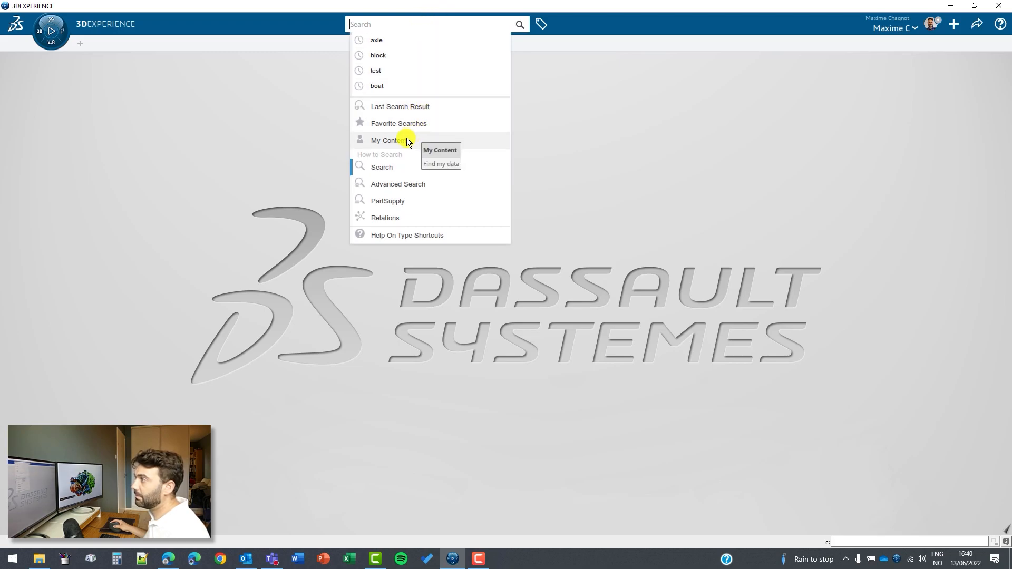
left_click(386, 140)
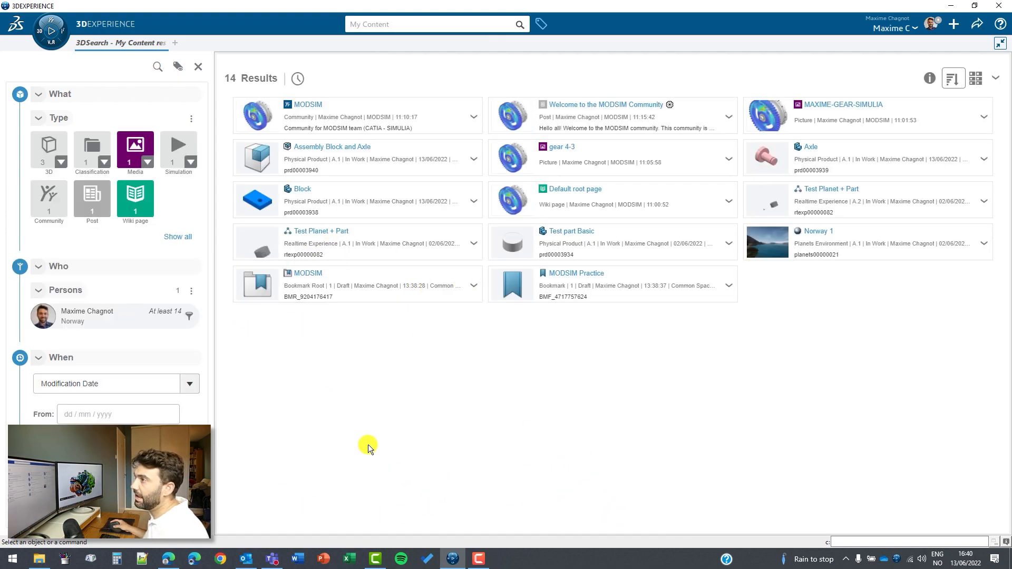
mouse_move(157, 66)
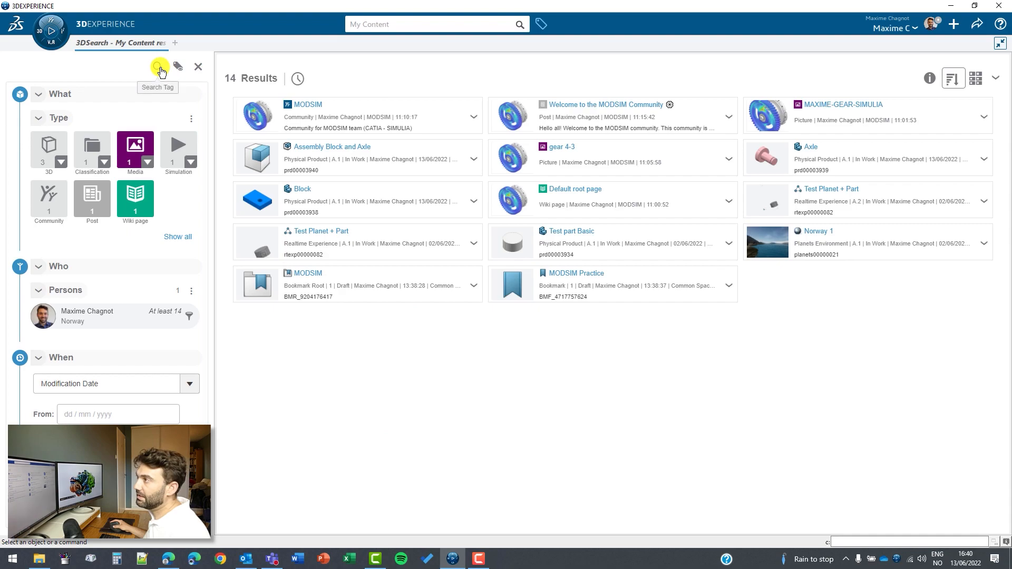
type("root")
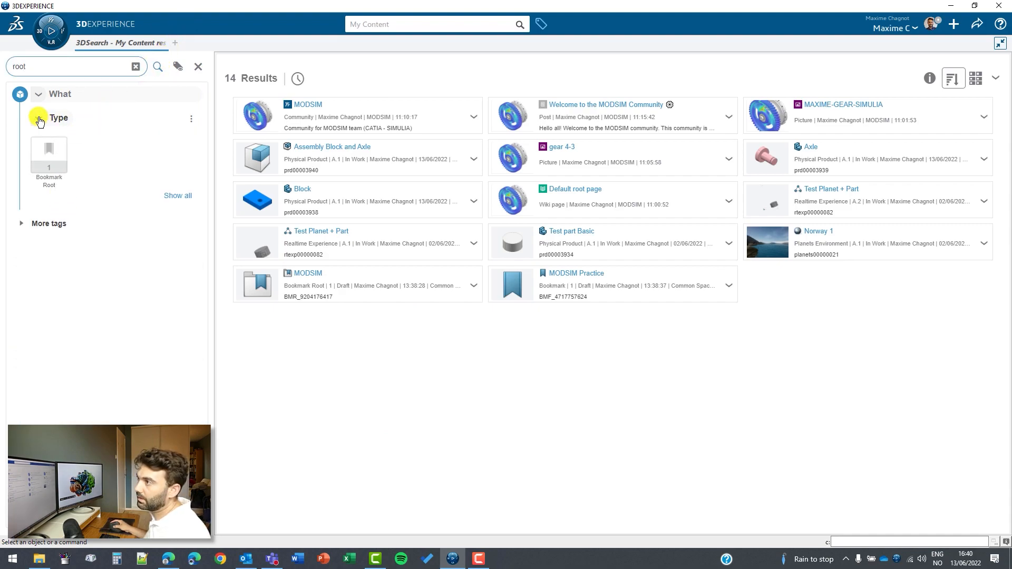
left_click(47, 223)
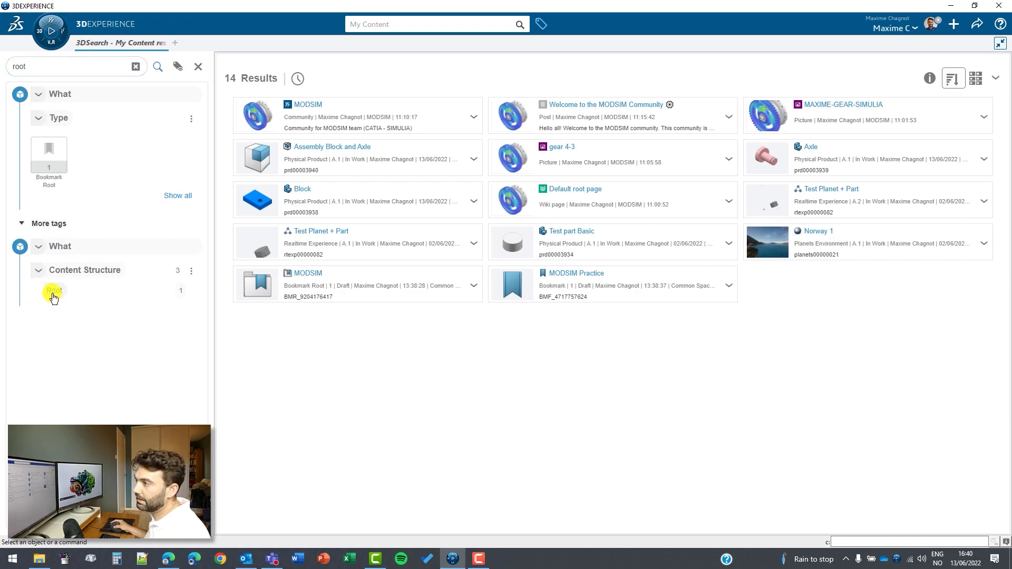
left_click(54, 295)
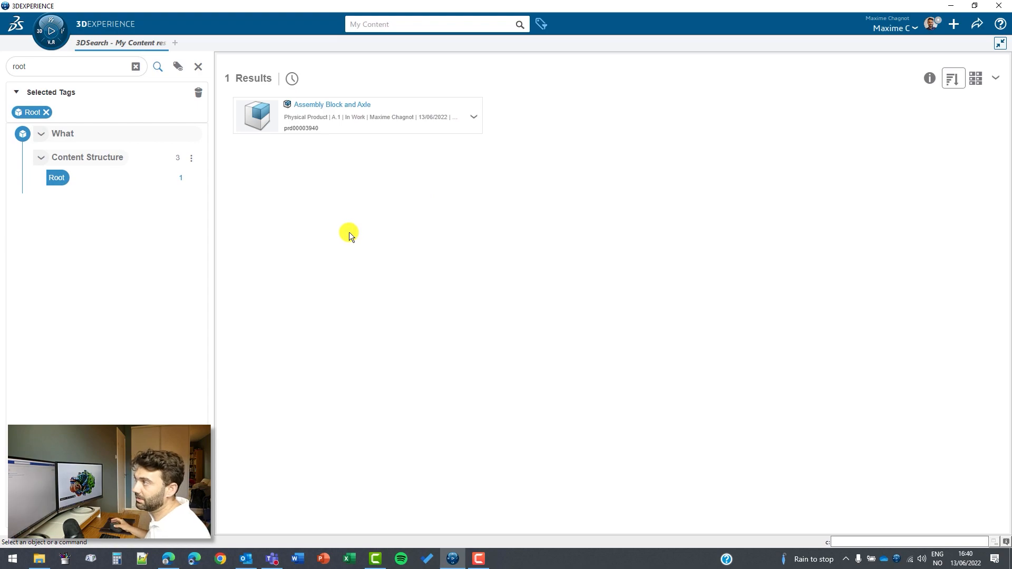
left_click(357, 116)
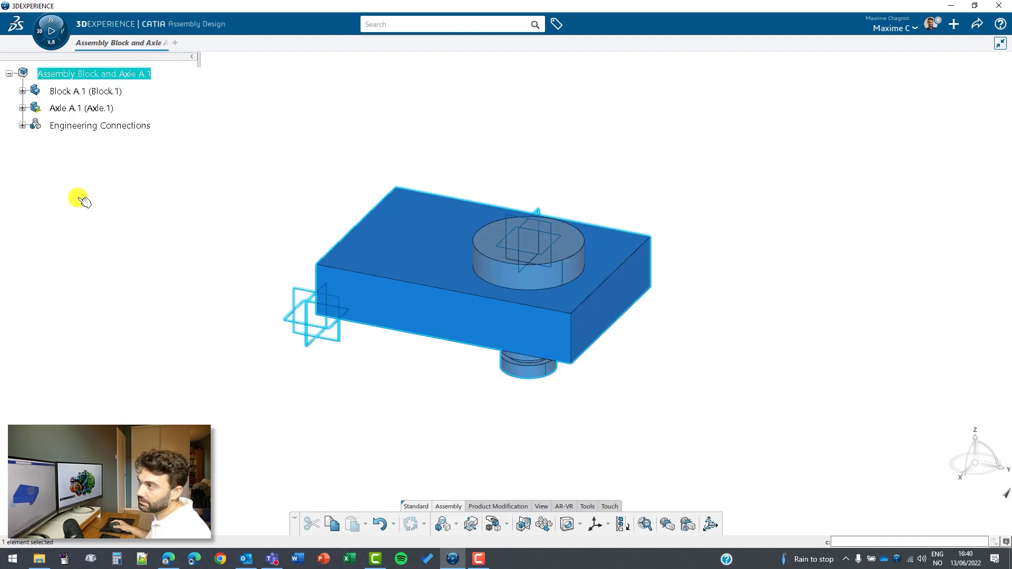
- Insert a drawing under the assembly root titled 'Drawing Assy Block and Axle'
right_click(94, 74)
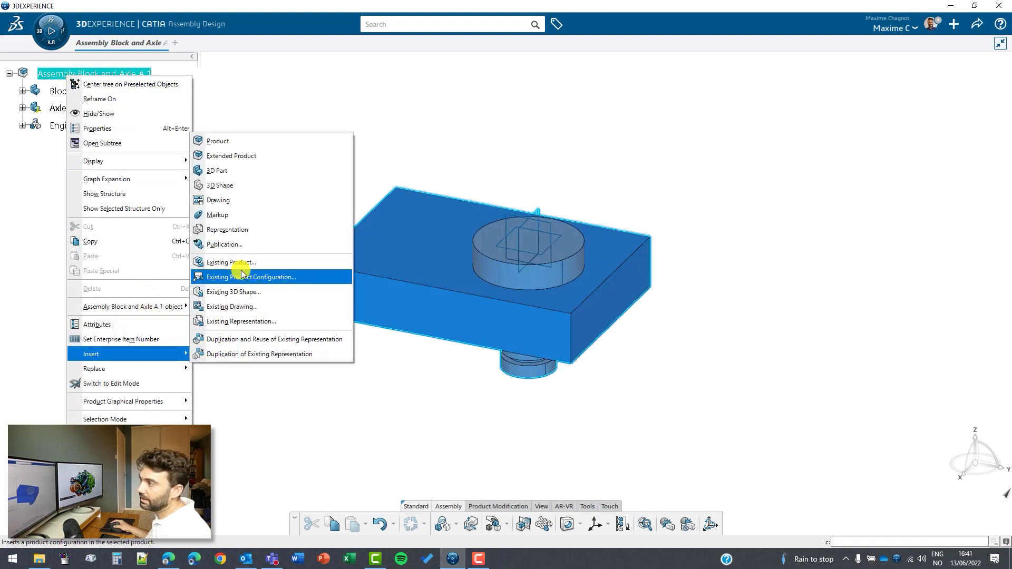
left_click(219, 200)
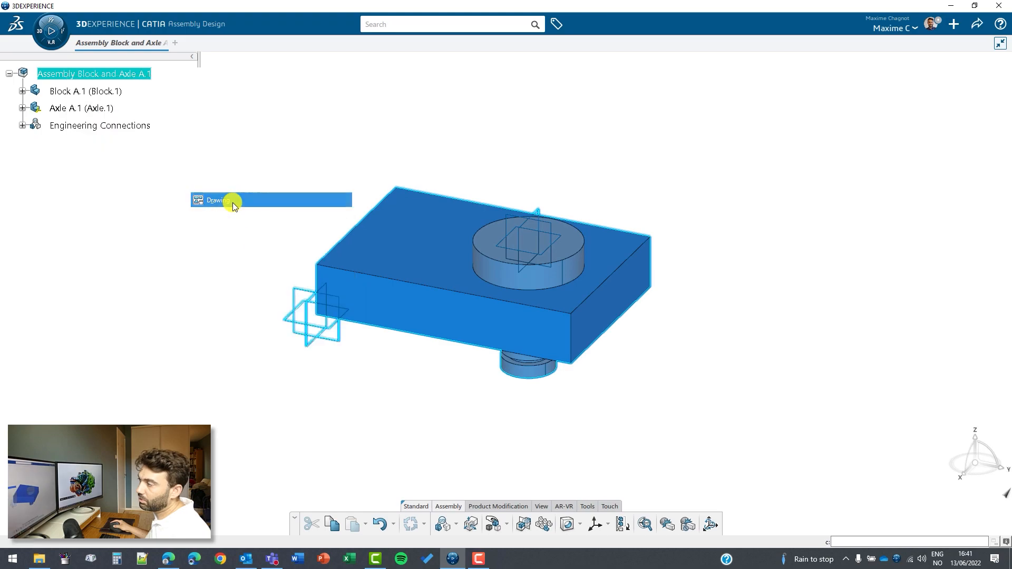
left_click(216, 200)
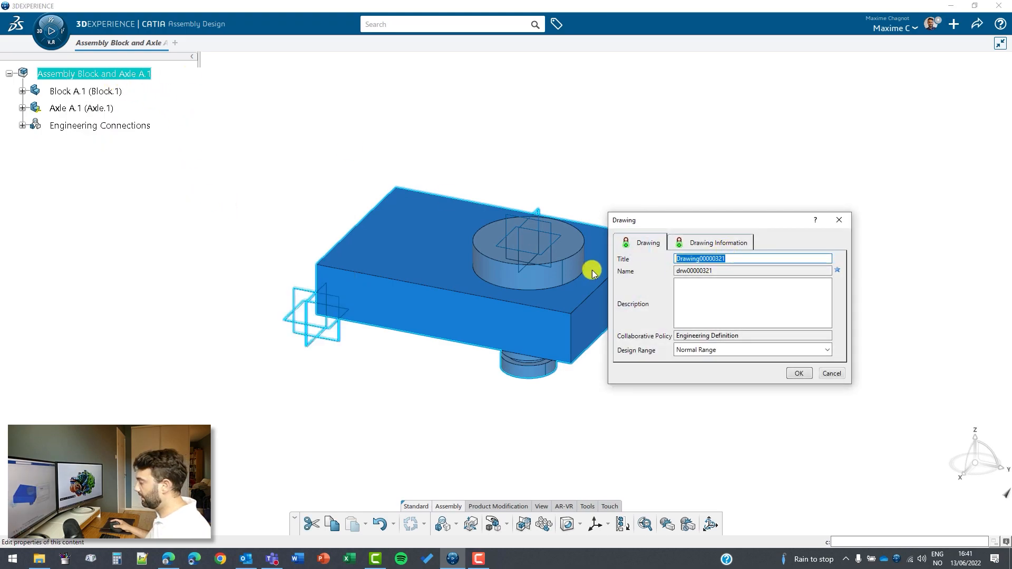
type("Drawing Assy")
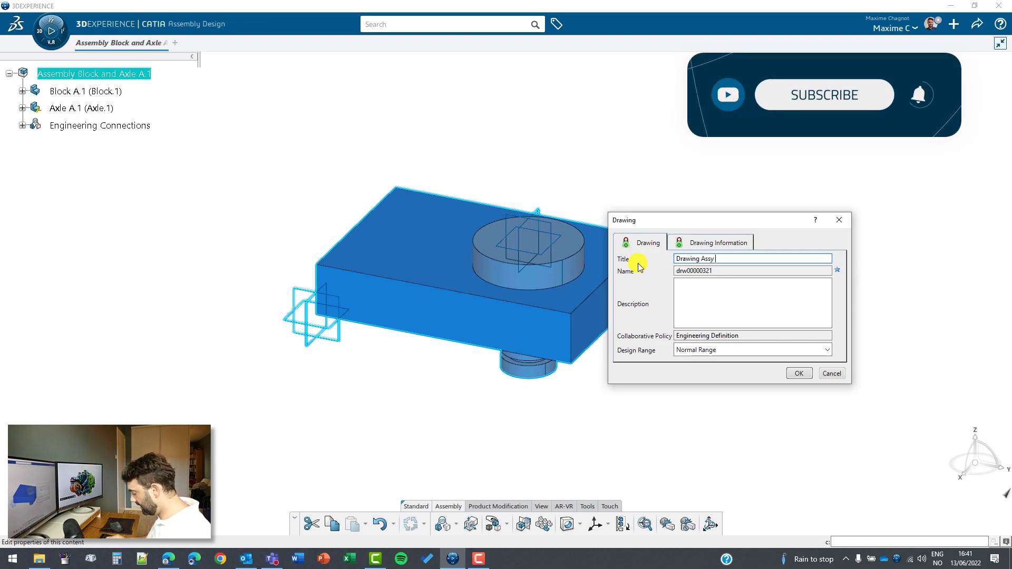
type("Block and Axle")
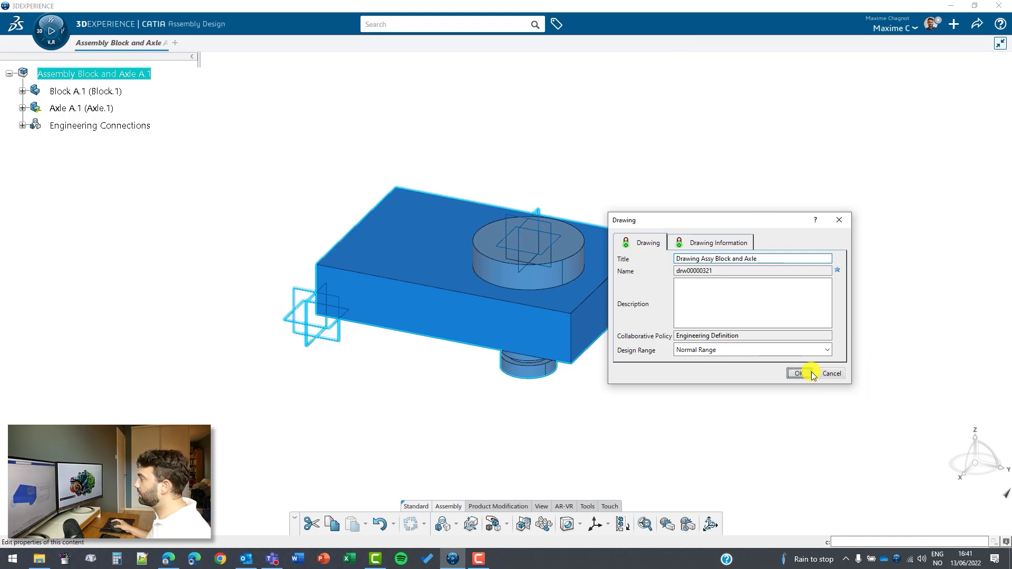
left_click(797, 374)
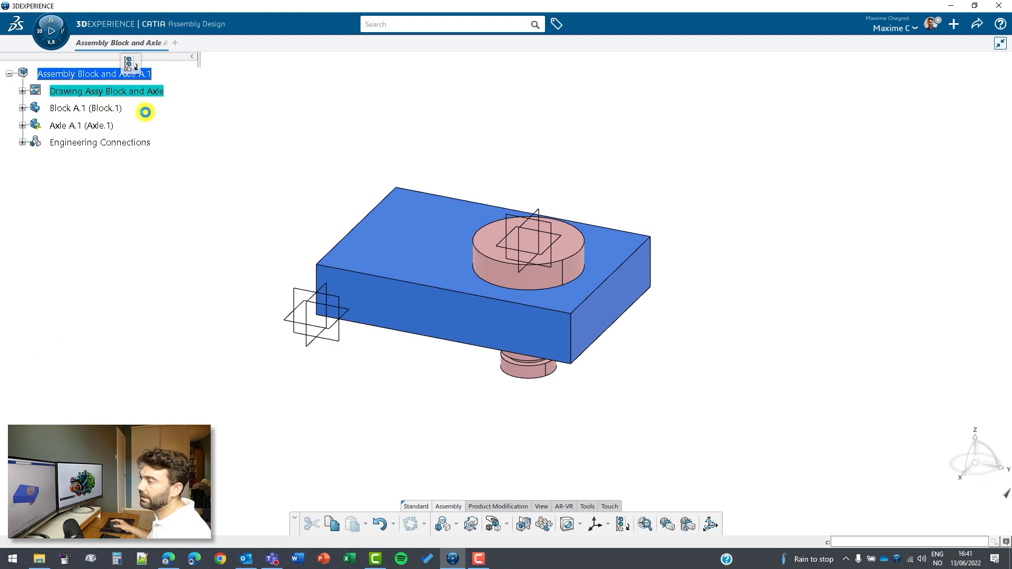
- Create a front view from the block's top face in the assembly and place it on the sheet
double_click(105, 90)
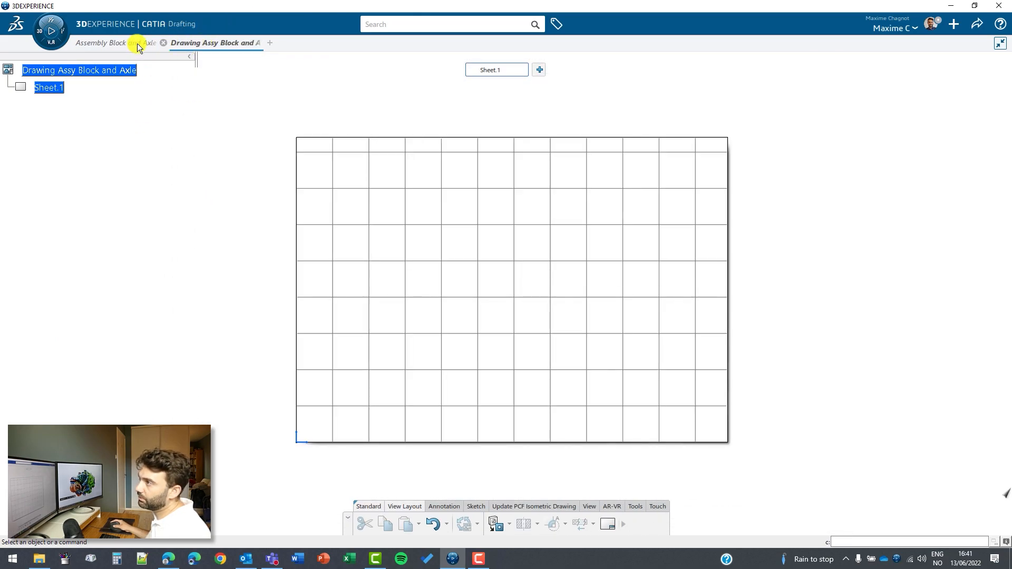
left_click(120, 42)
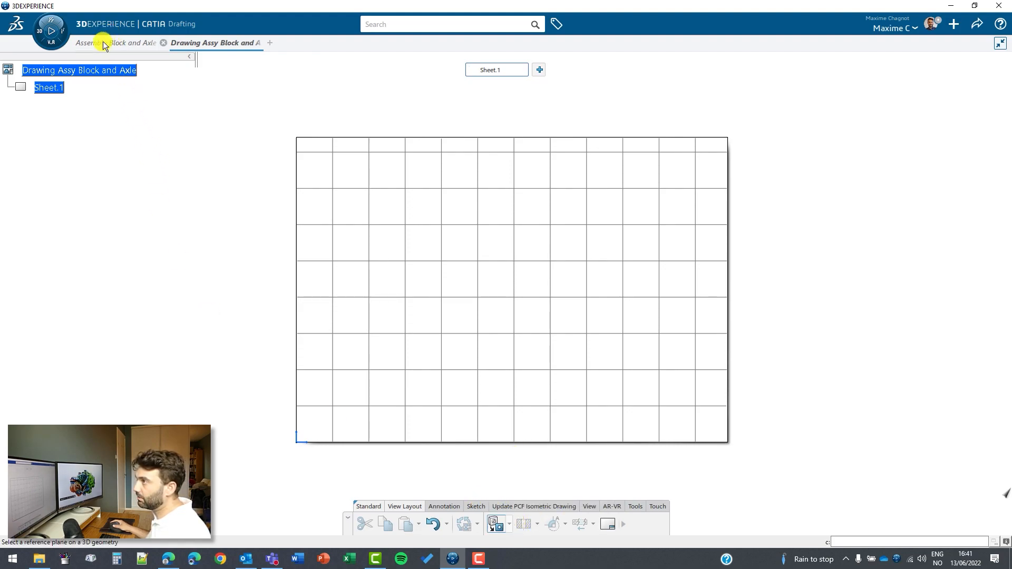
left_click(120, 43)
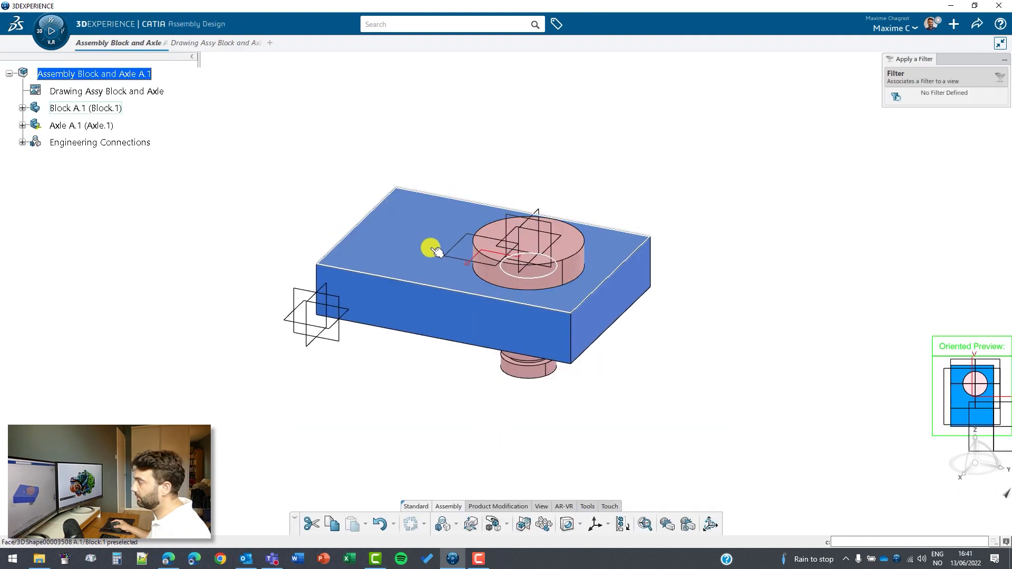
left_click(215, 43)
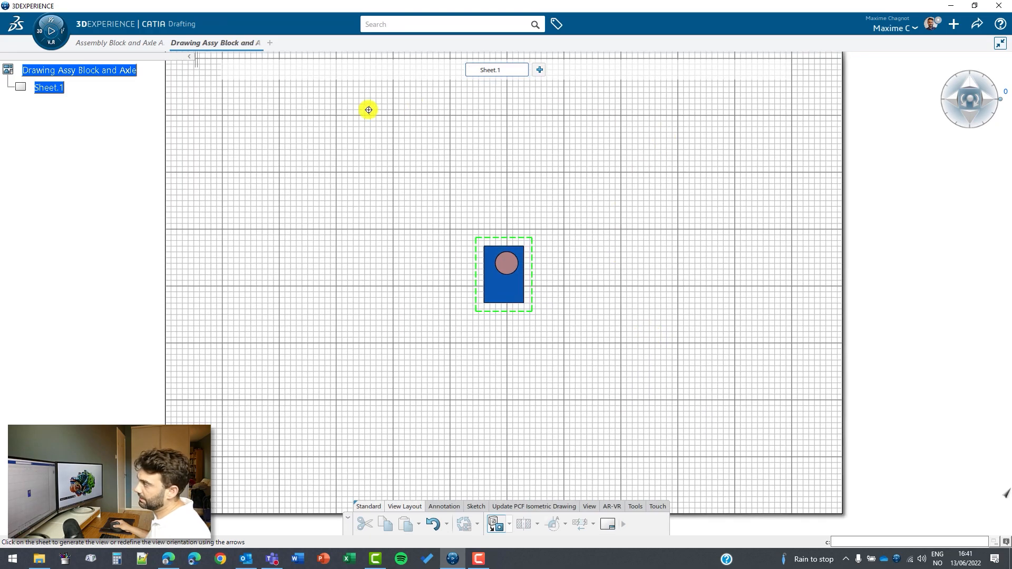
left_click_drag(369, 110, 600, 234)
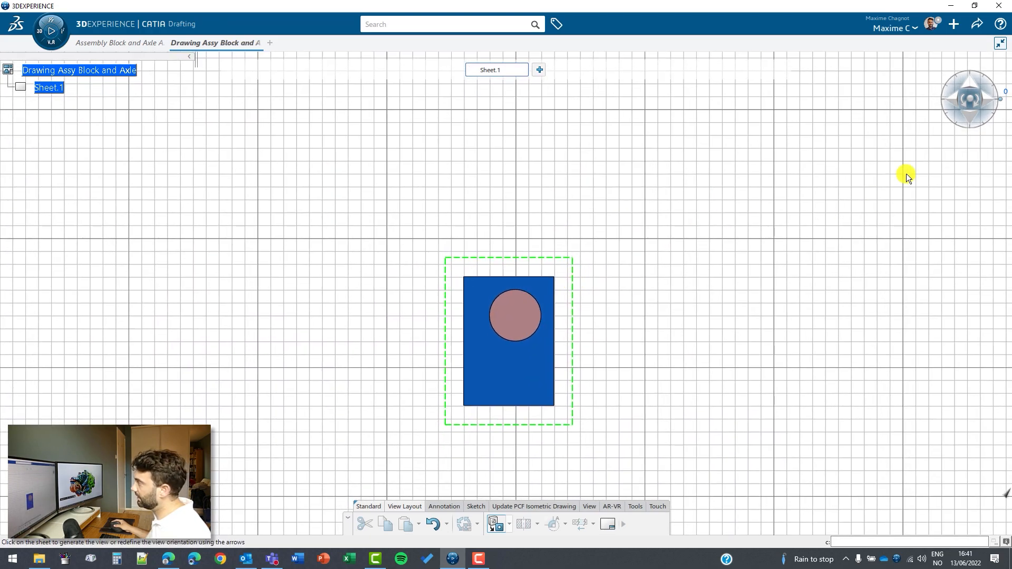
mouse_move(505, 274)
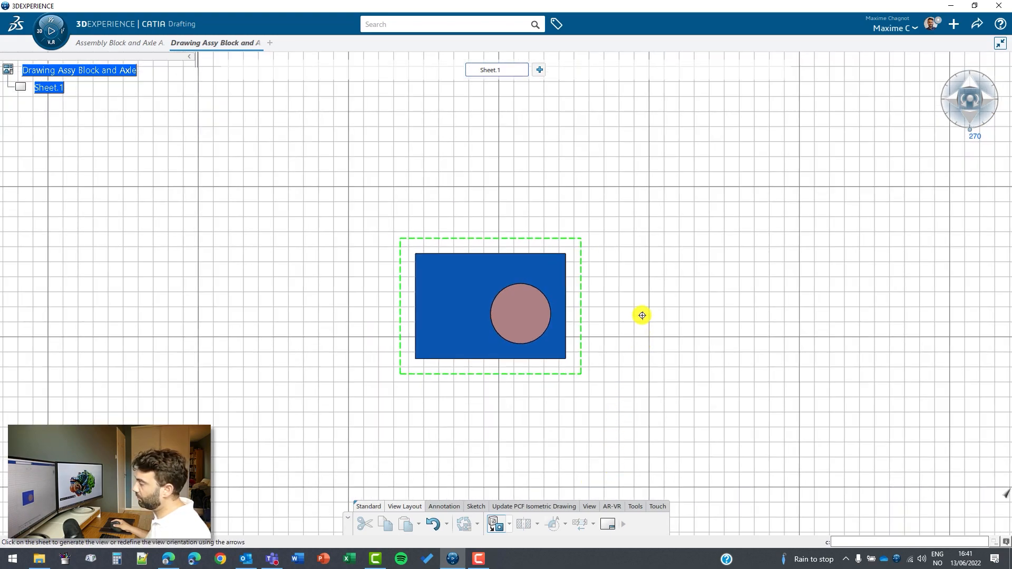
left_click(642, 315)
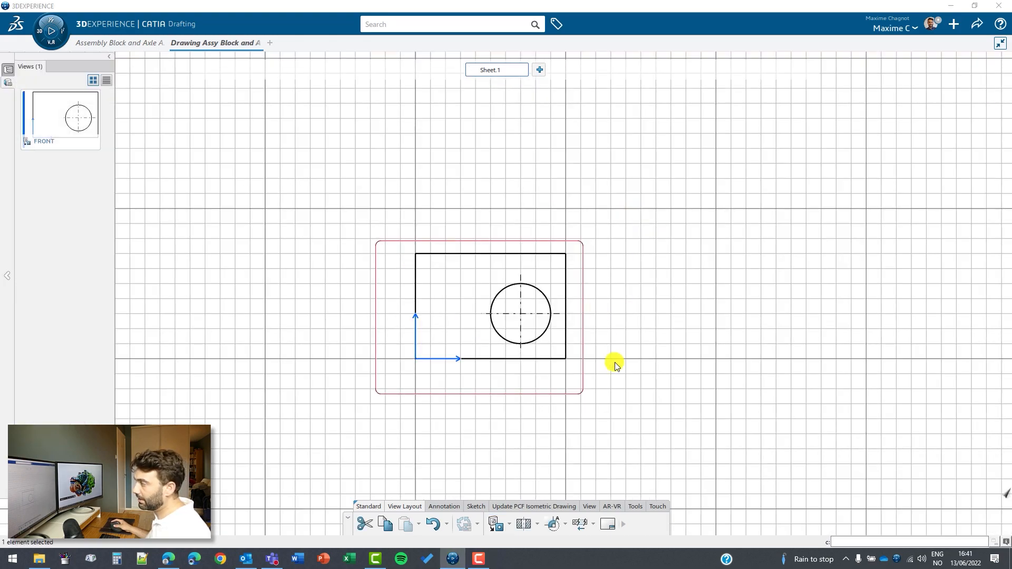
- Create section view A-A across the front view and place it to the left
left_click(497, 524)
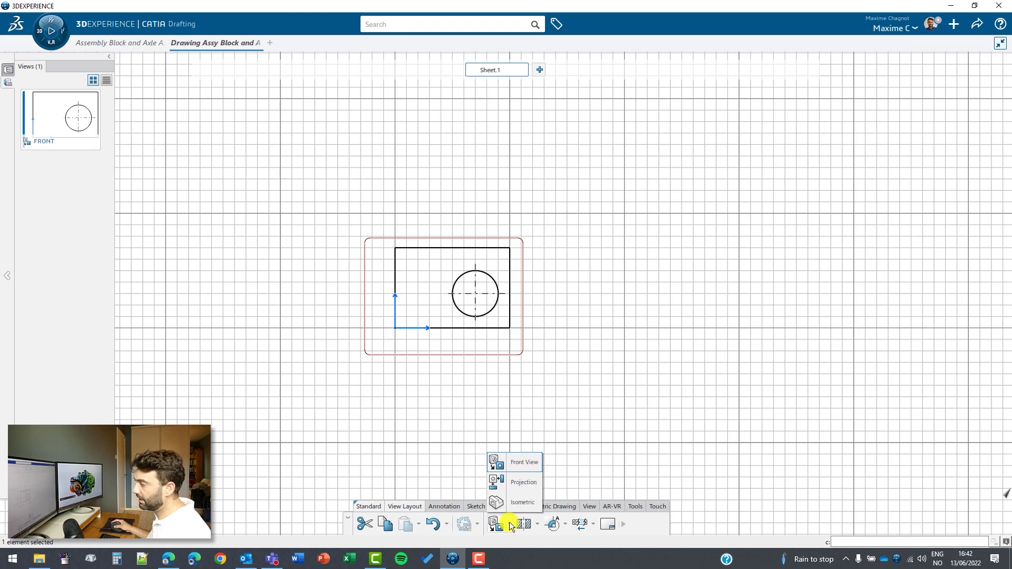
left_click(522, 502)
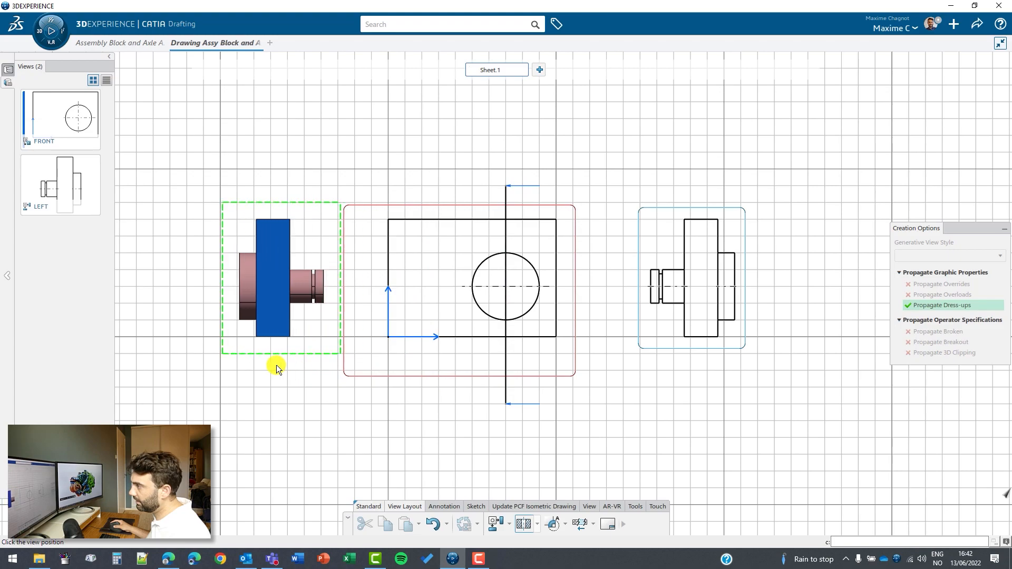
left_click(278, 365)
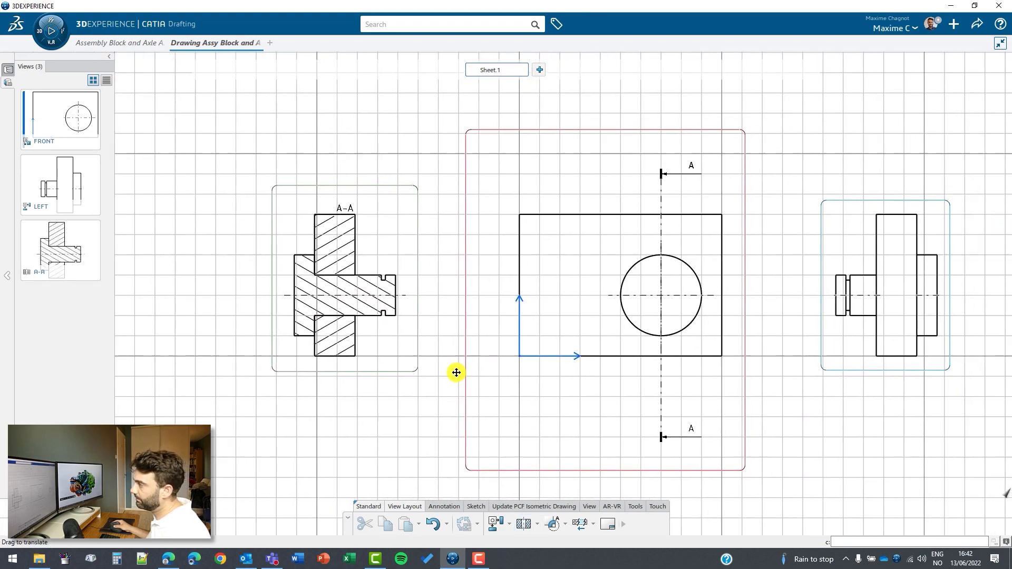
scroll("down", 3)
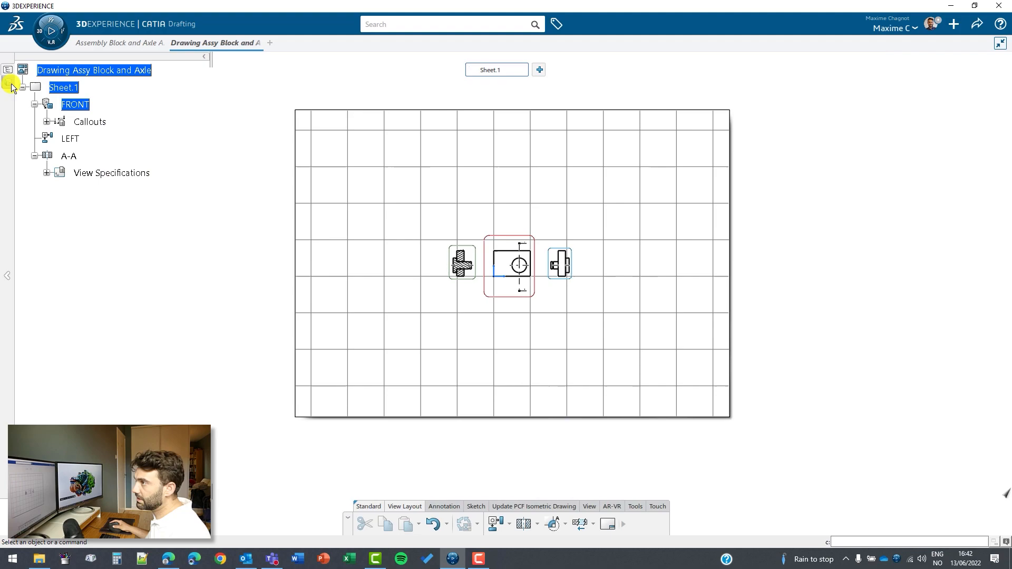
- Set the sheet to A3 ISO, move the views onto it and choose the Drawing Titleblock Sample 1 dress-up
left_click(7, 70)
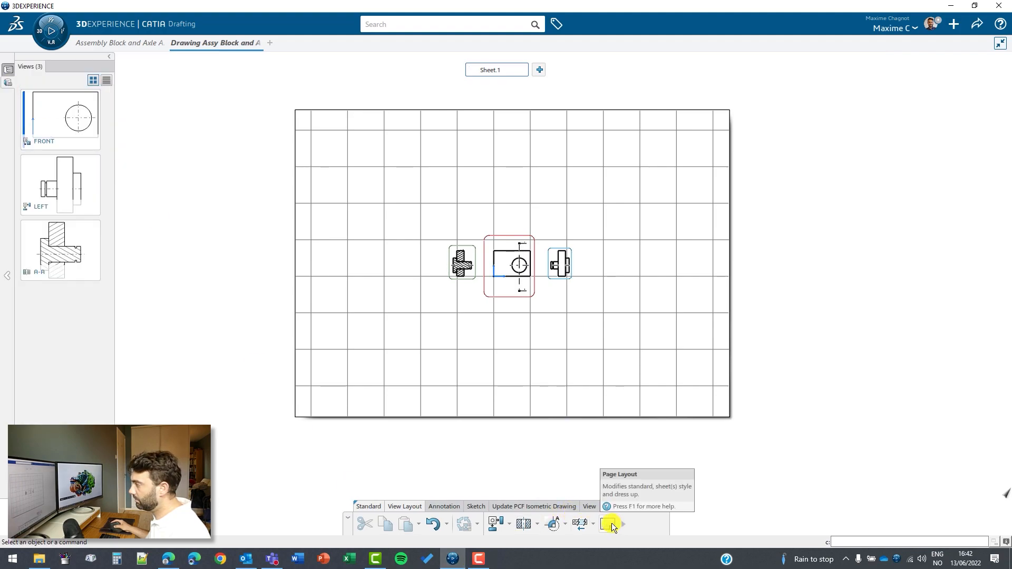
left_click(609, 524)
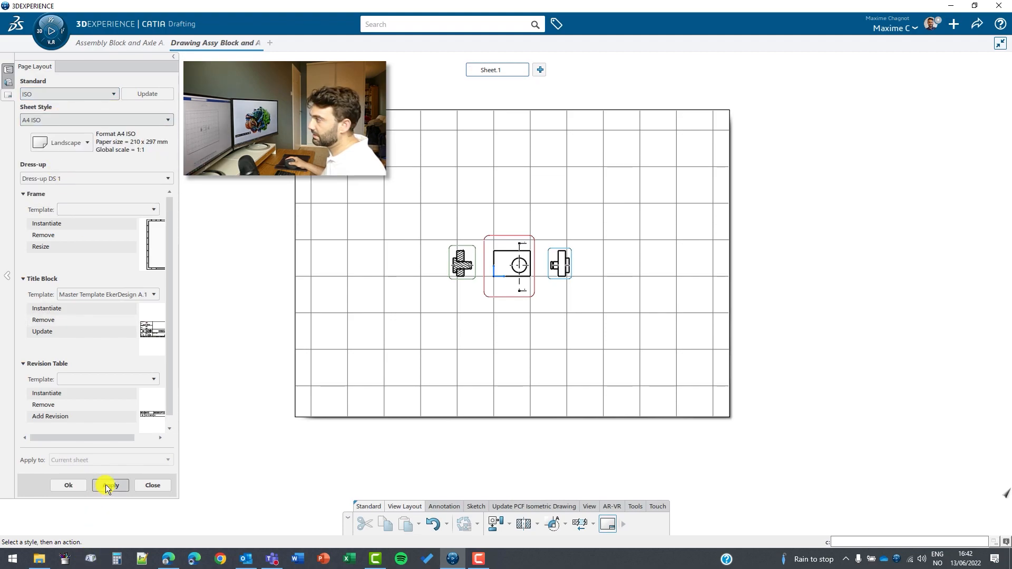
left_click(109, 485)
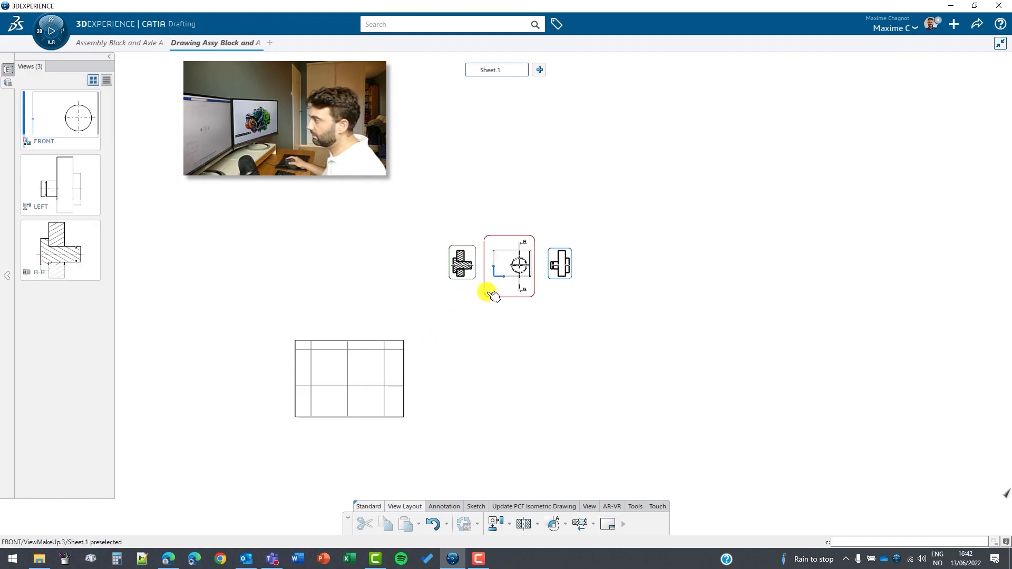
left_click_drag(510, 265, 348, 378)
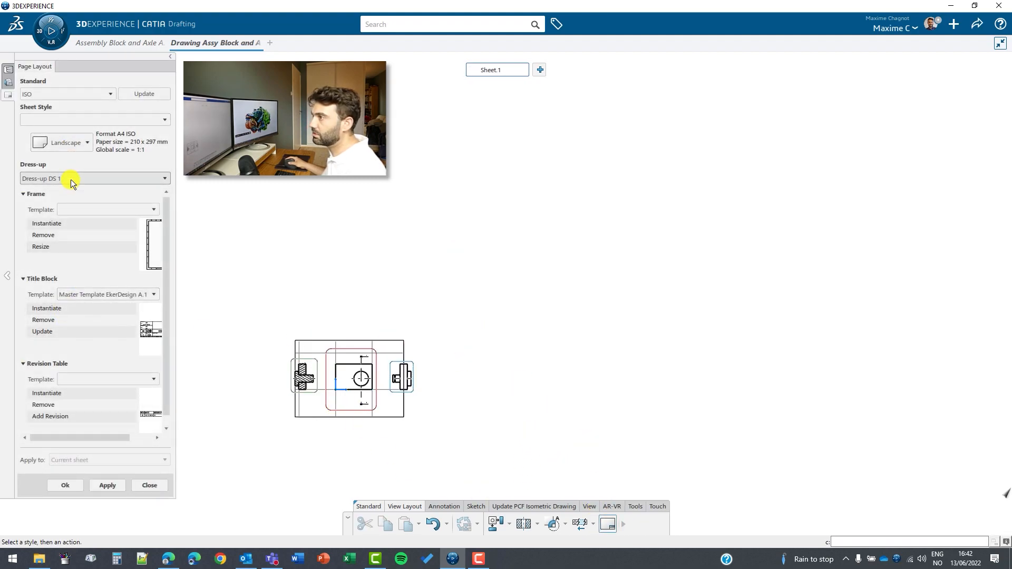
left_click(95, 119)
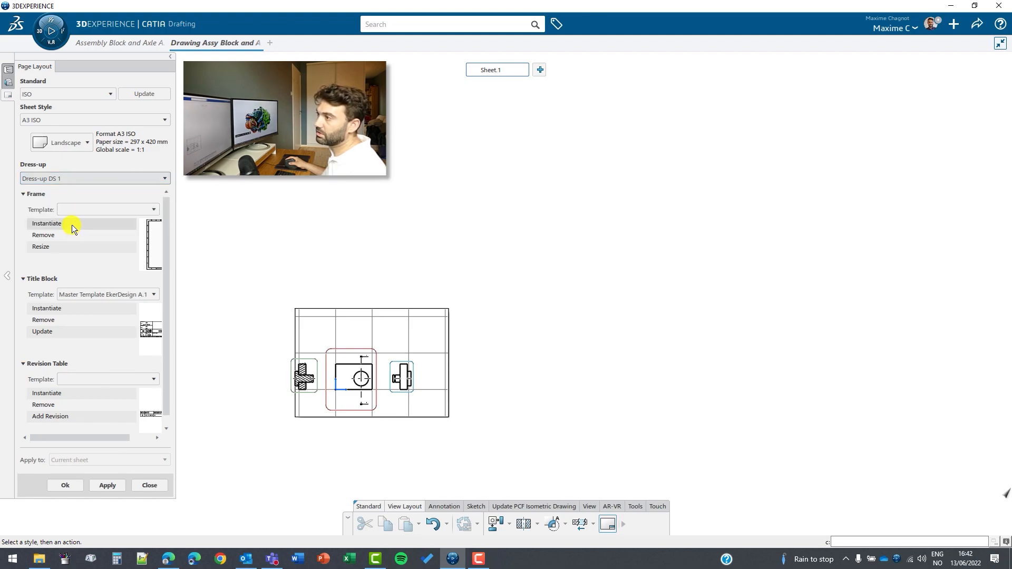
left_click(107, 484)
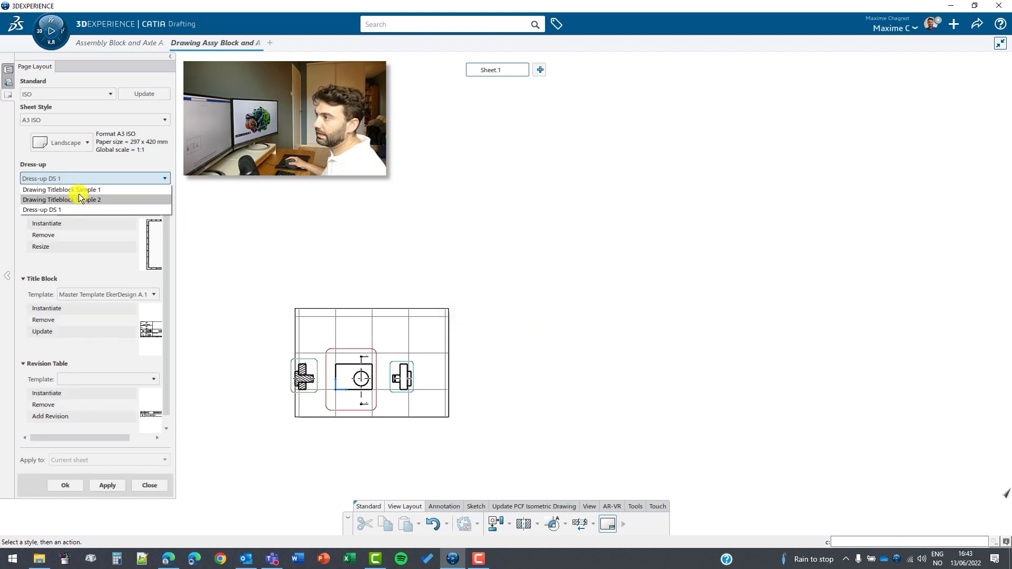
left_click(63, 189)
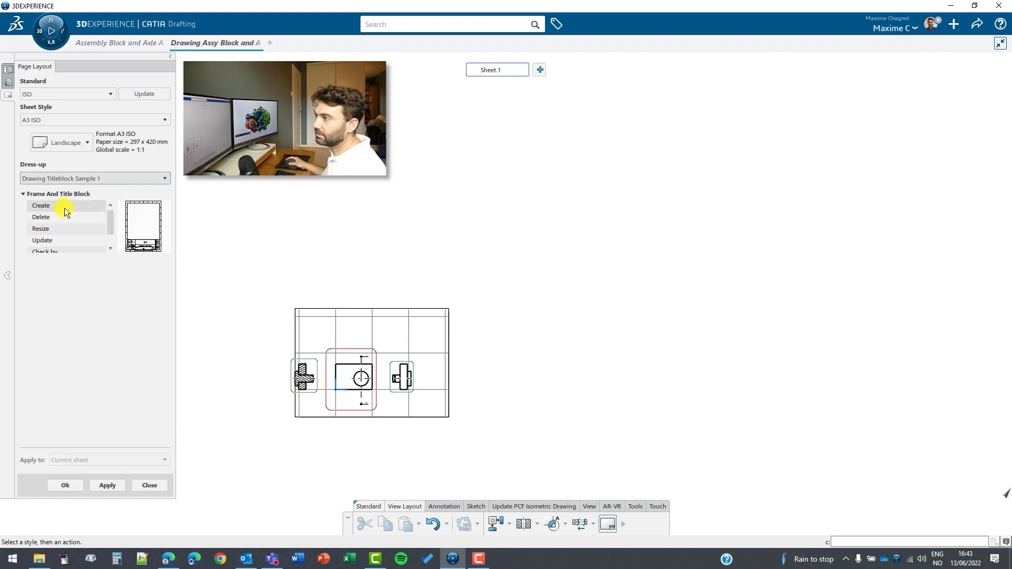
- Create the frame and title block on the A3 sheet and close Page Layout
left_click(40, 205)
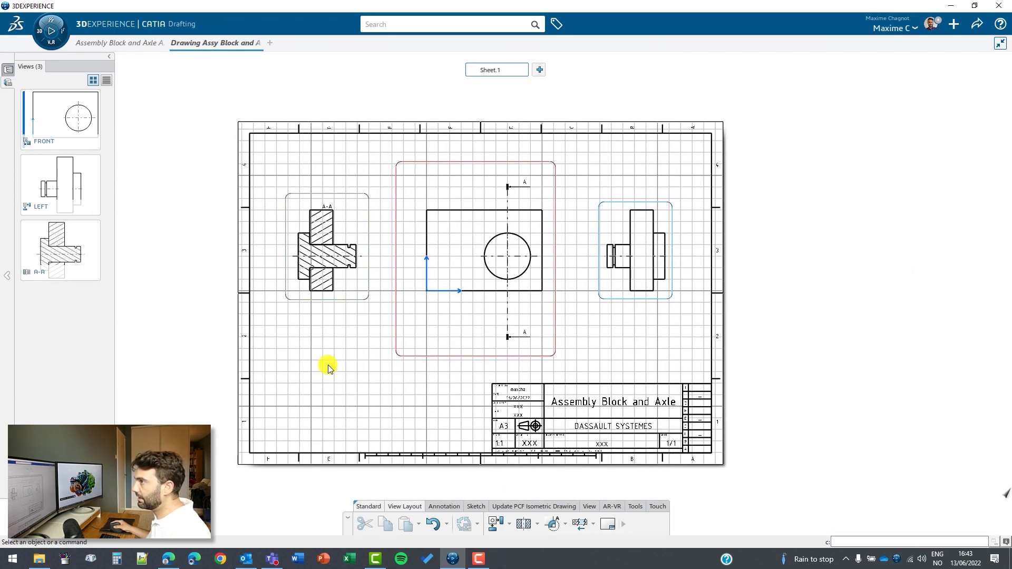
mouse_move(607, 524)
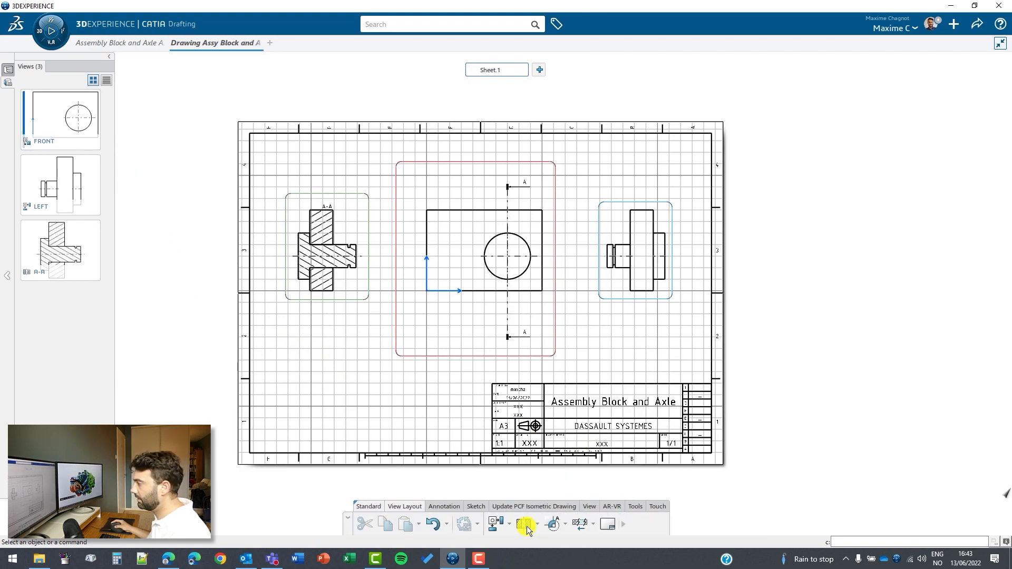
left_click(525, 523)
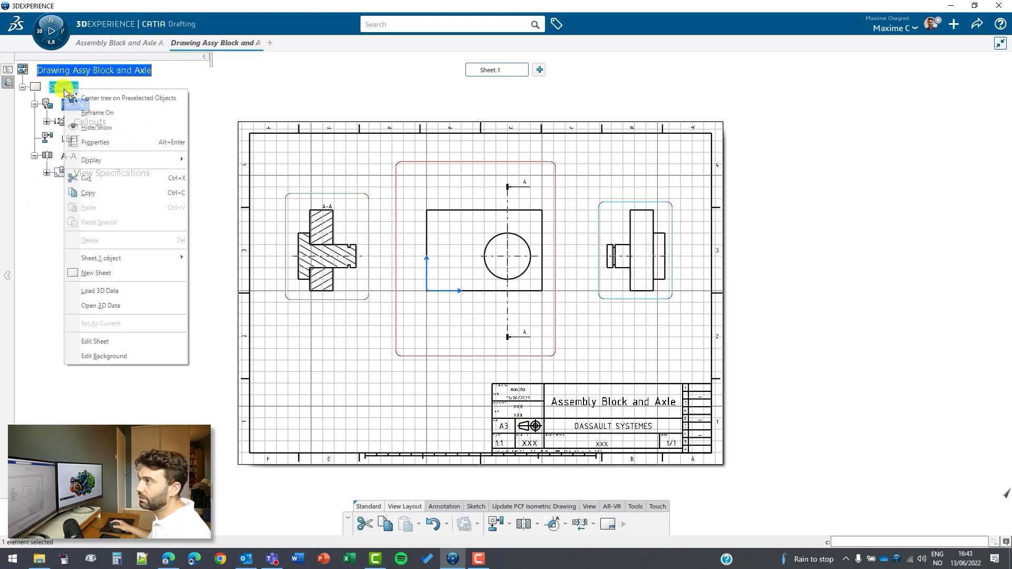
- Edit the sheet background so the title block company field reads 'PLM Group'
left_click(408, 380)
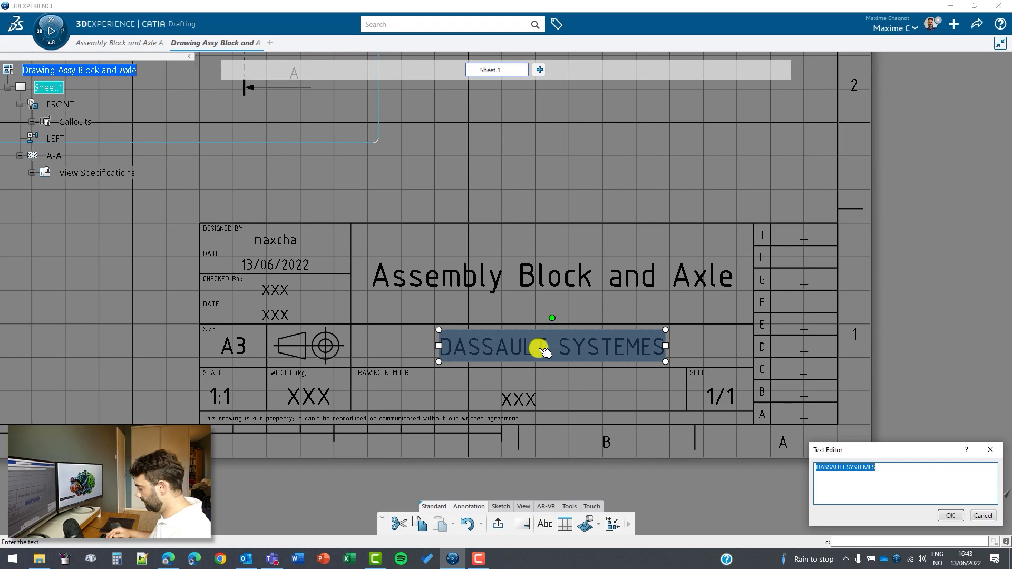
type("PLM Group")
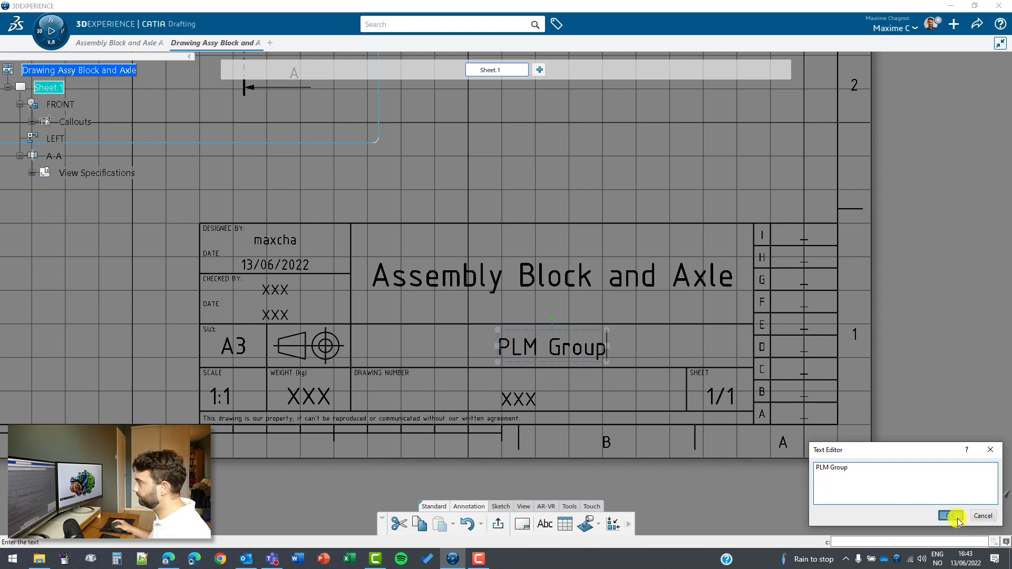
left_click(948, 516)
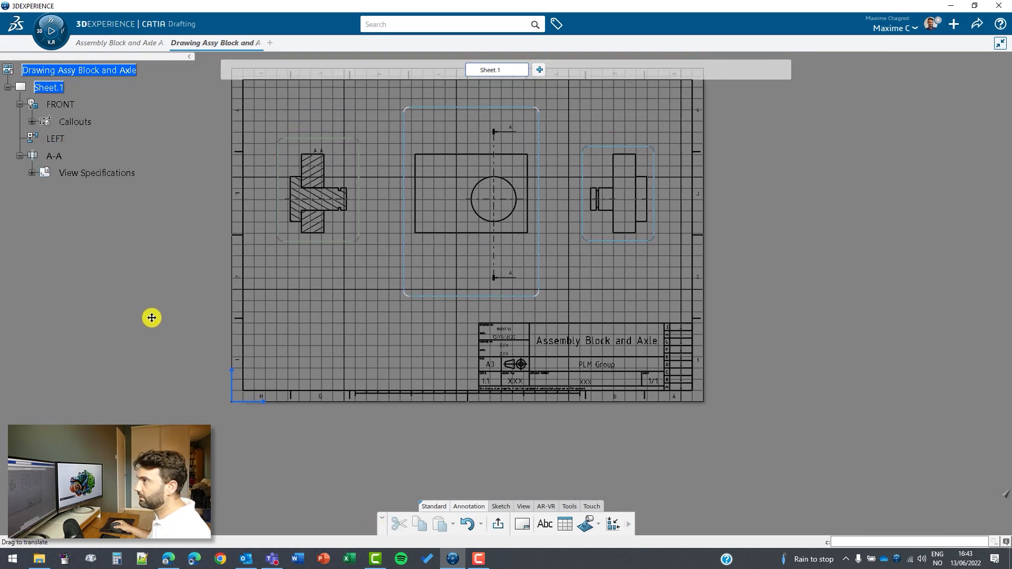
- Return to sheet editing, start an isometric view and switch to the 3D assembly for a reference
right_click(47, 87)
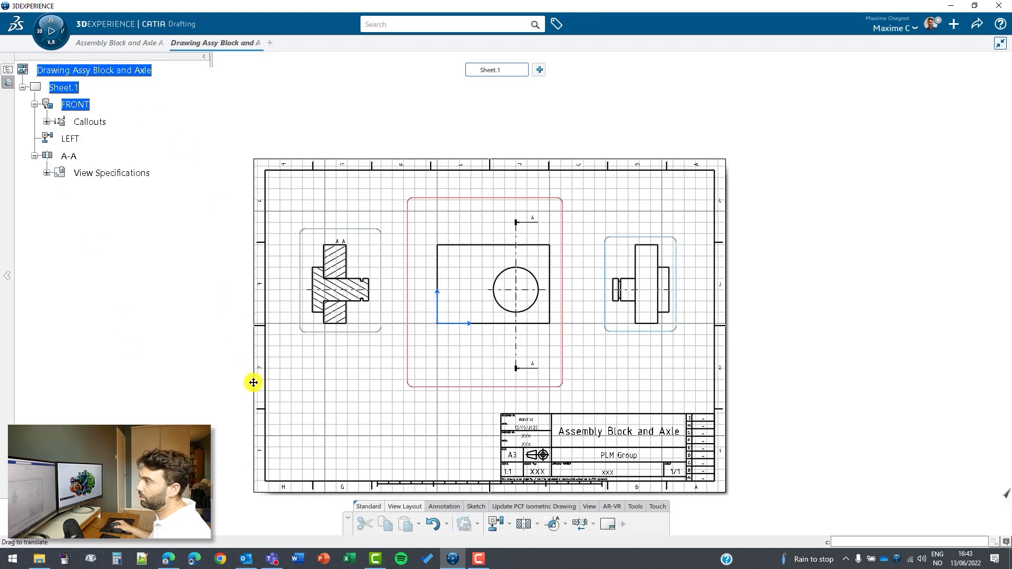
left_click_drag(254, 383, 457, 363)
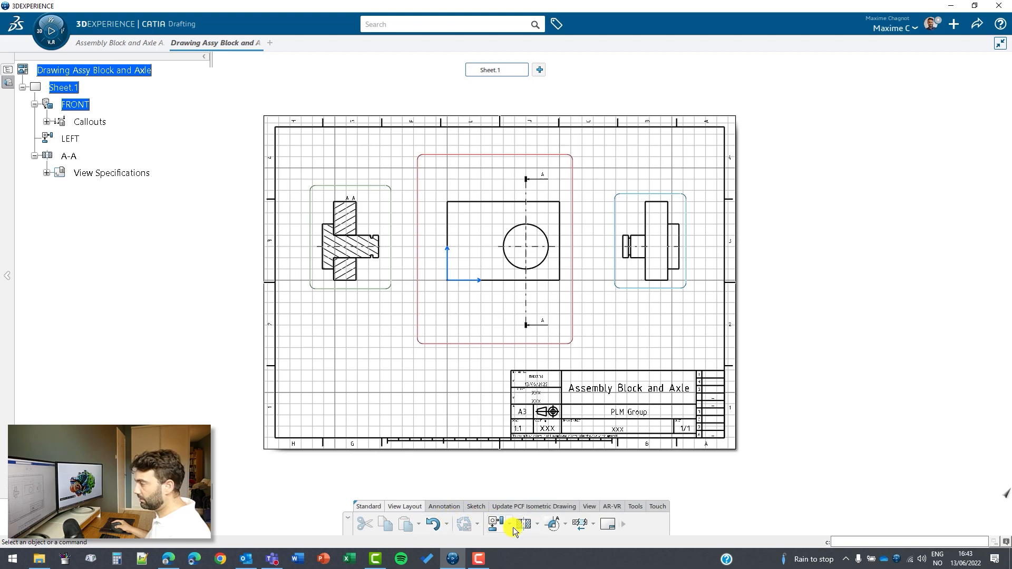
left_click(508, 524)
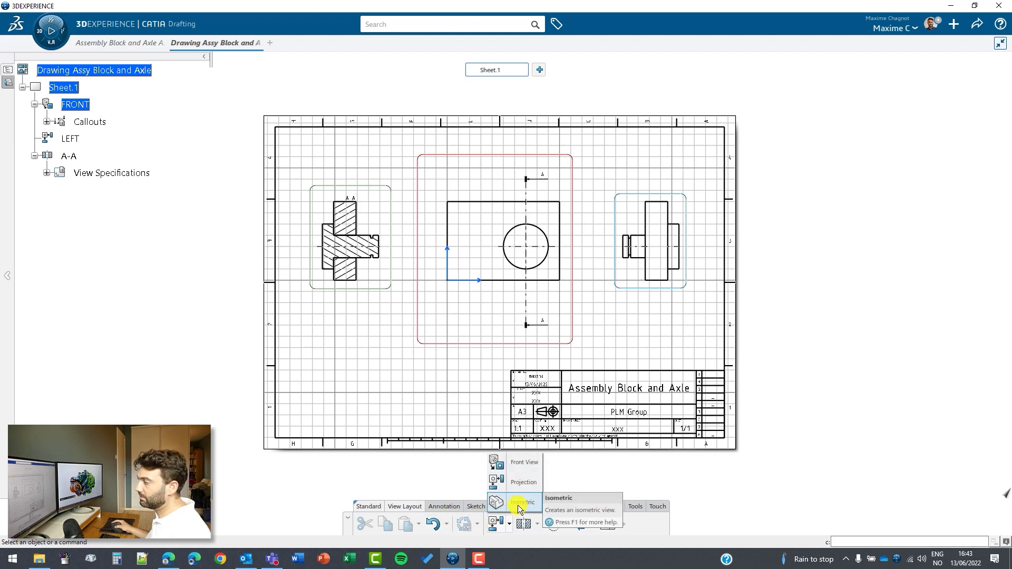
left_click(524, 502)
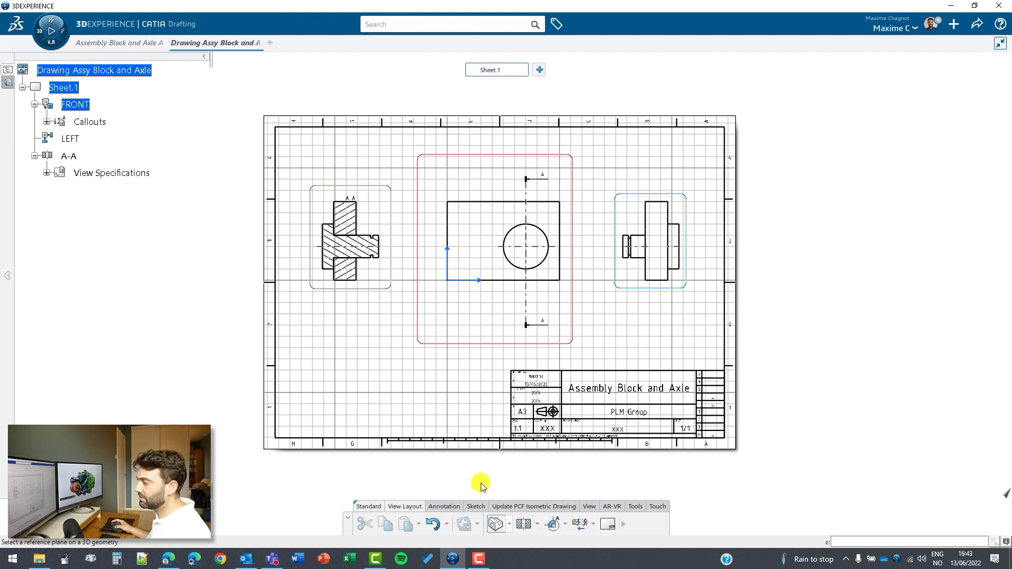
left_click(119, 42)
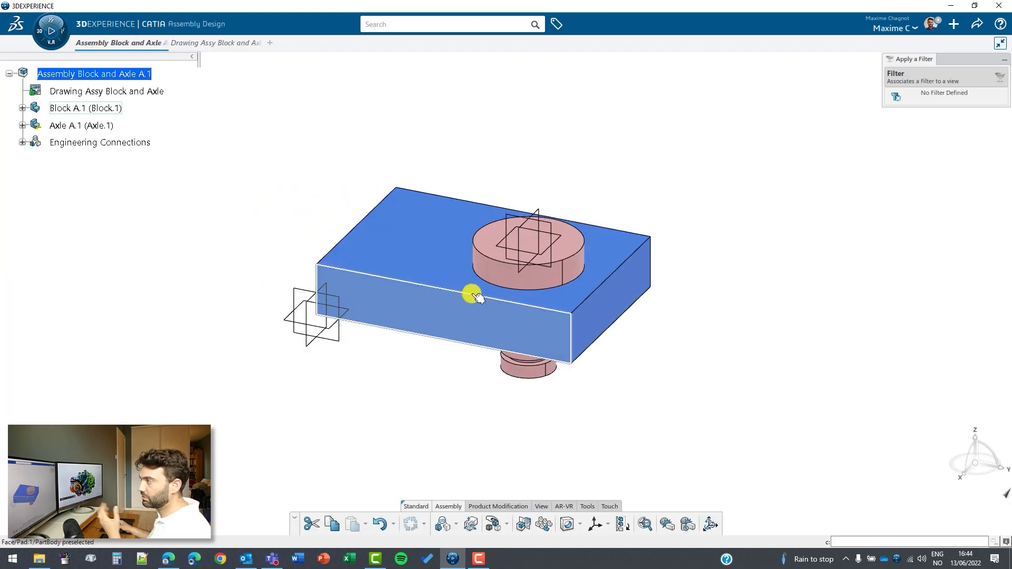
mouse_move(423, 320)
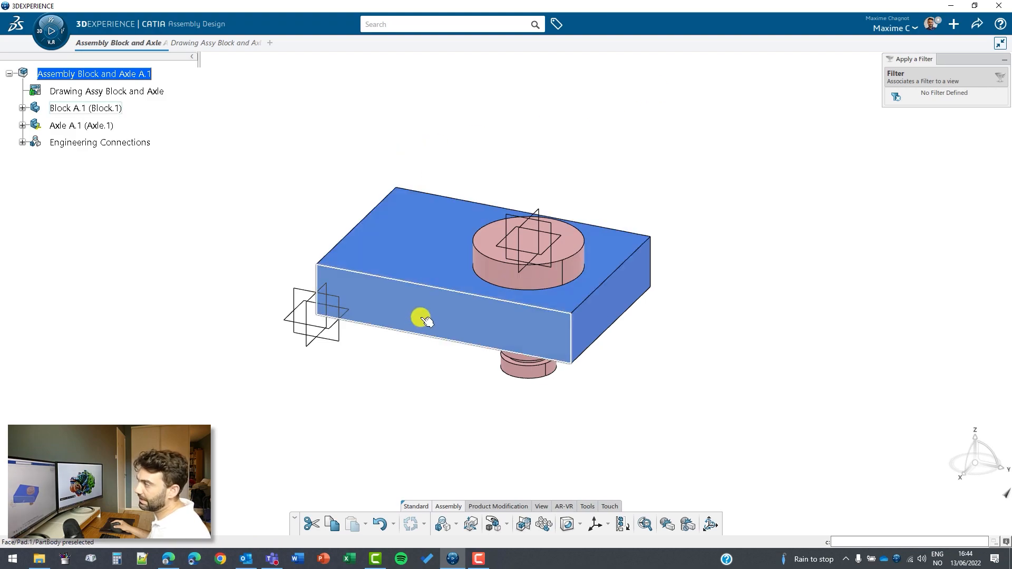
- Orient the 3D Block and Axle assembly to the standard Isometric quick view as the reference
left_click(216, 42)
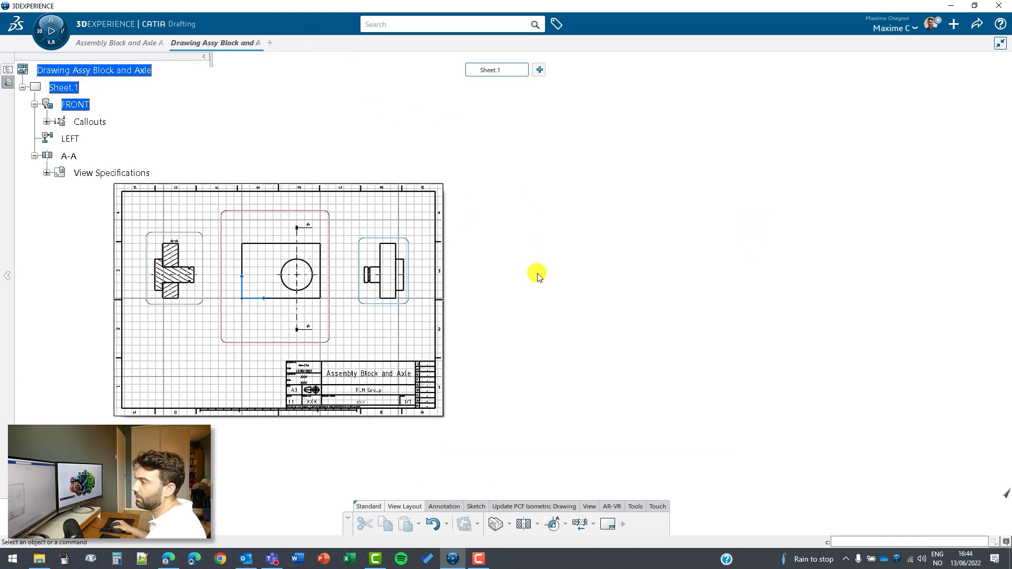
left_click(119, 43)
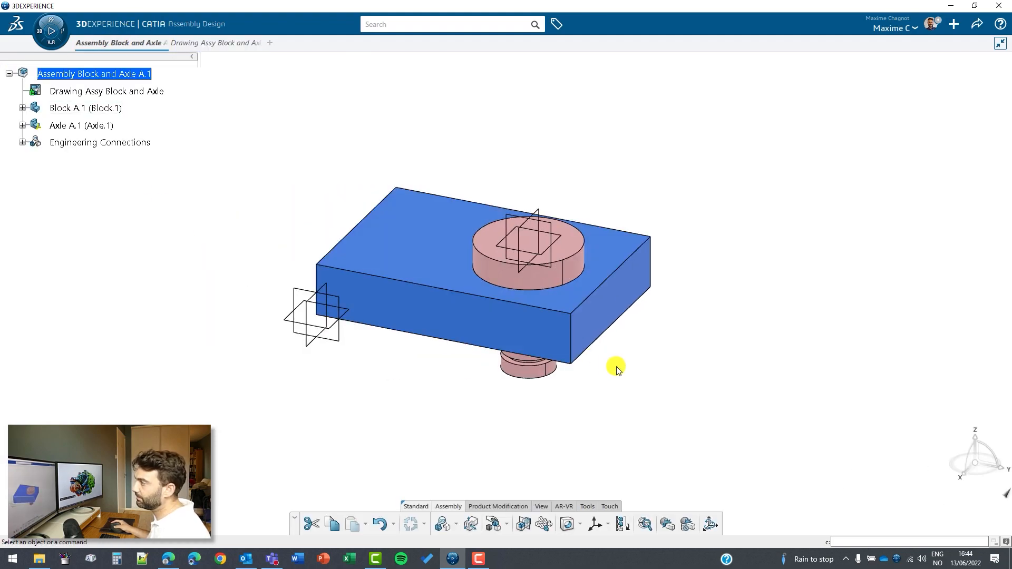
mouse_move(514, 512)
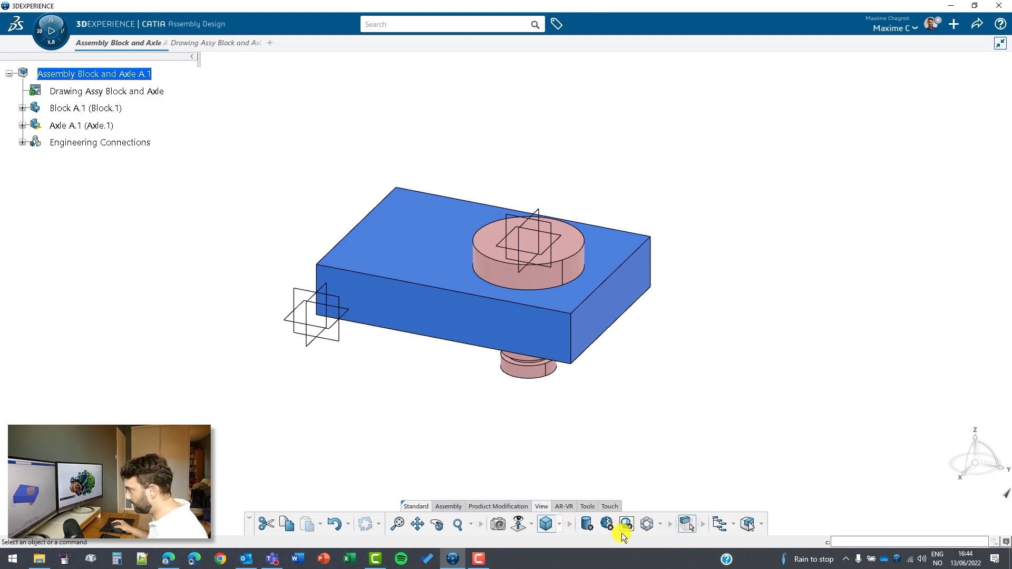
mouse_move(623, 524)
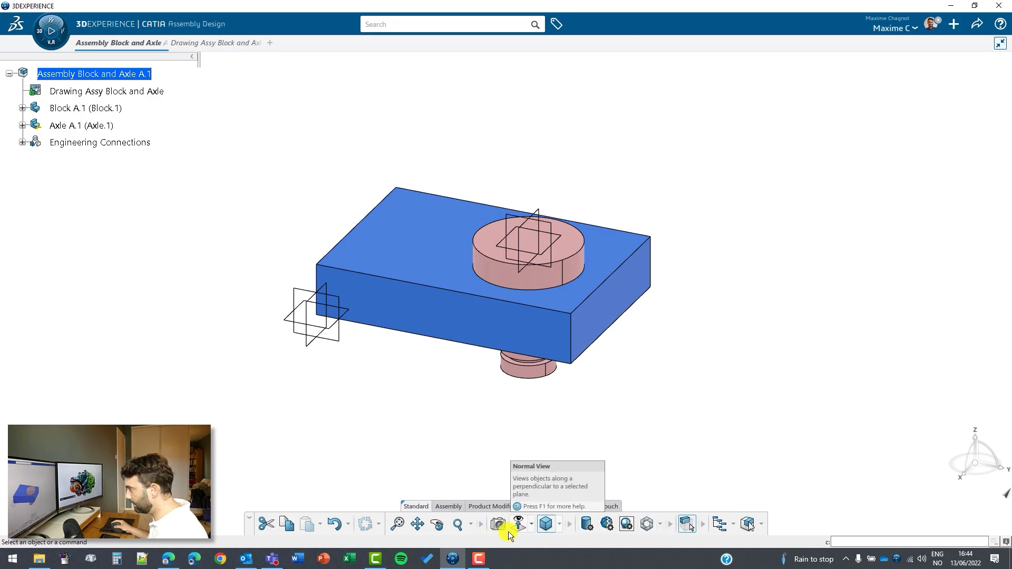
left_click(518, 524)
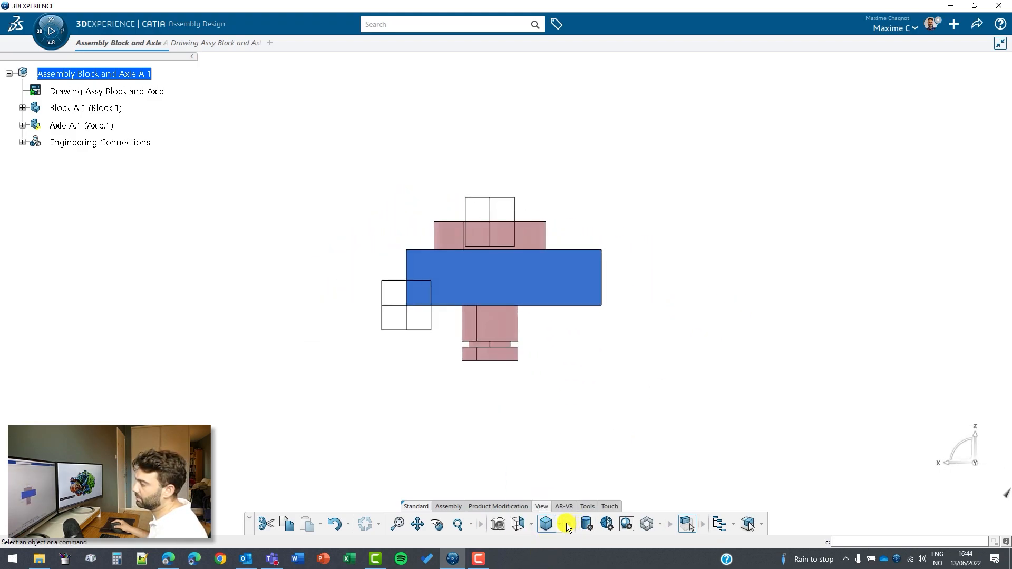
left_click(543, 524)
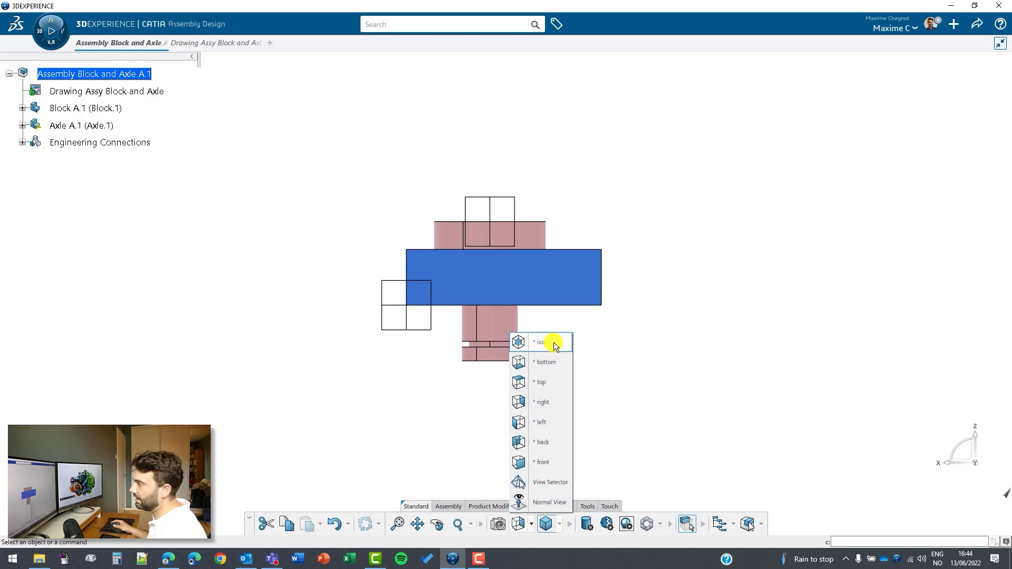
left_click(539, 342)
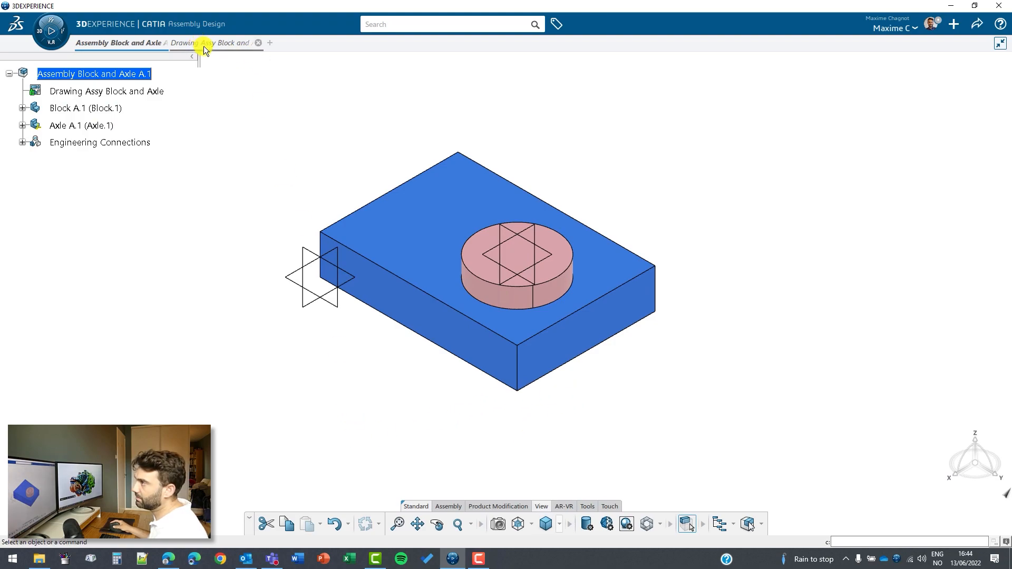
- Generate the isometric view on the drawing sheet from the block's top face in the assembly
left_click(215, 43)
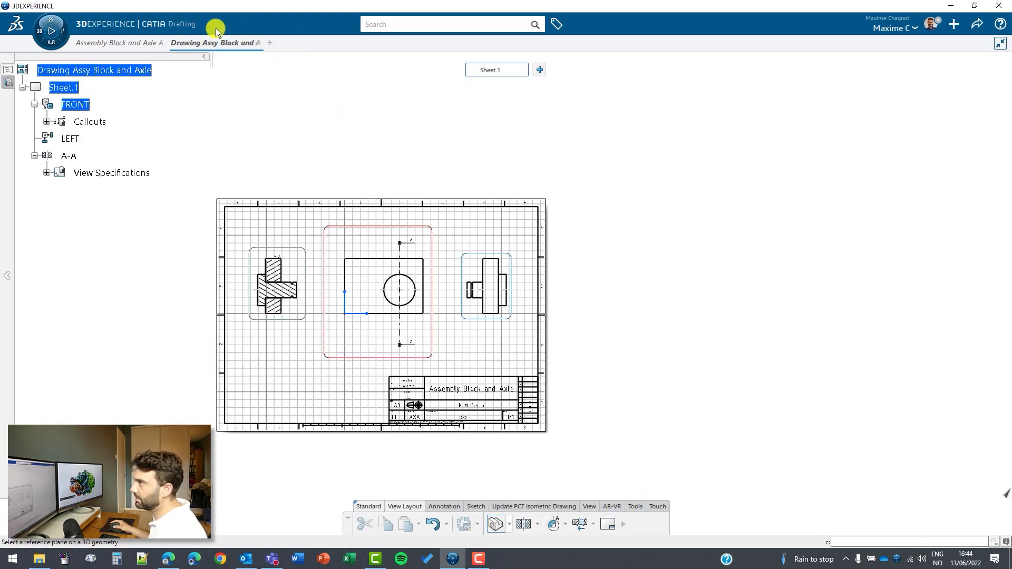
left_click(120, 42)
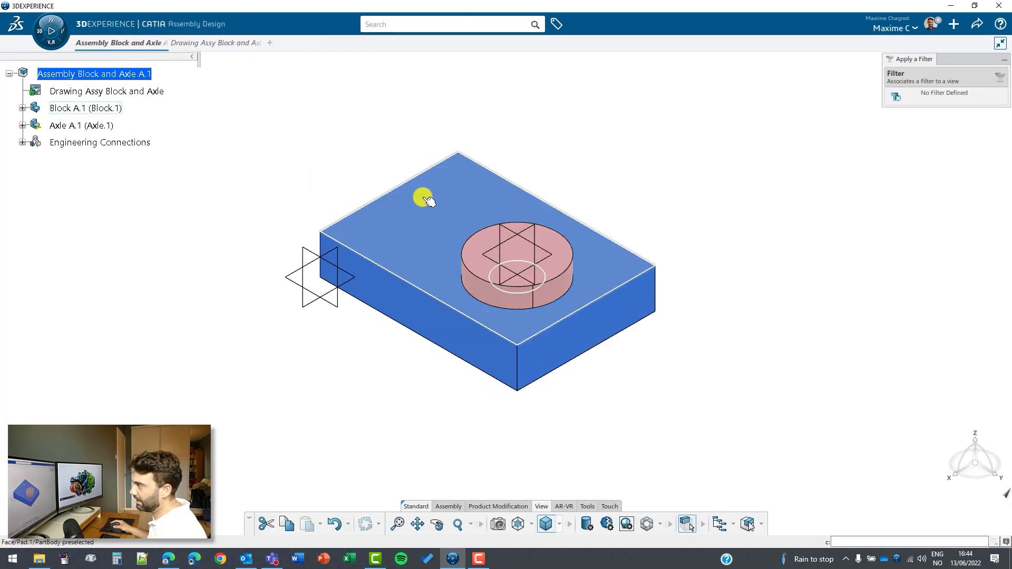
left_click(215, 42)
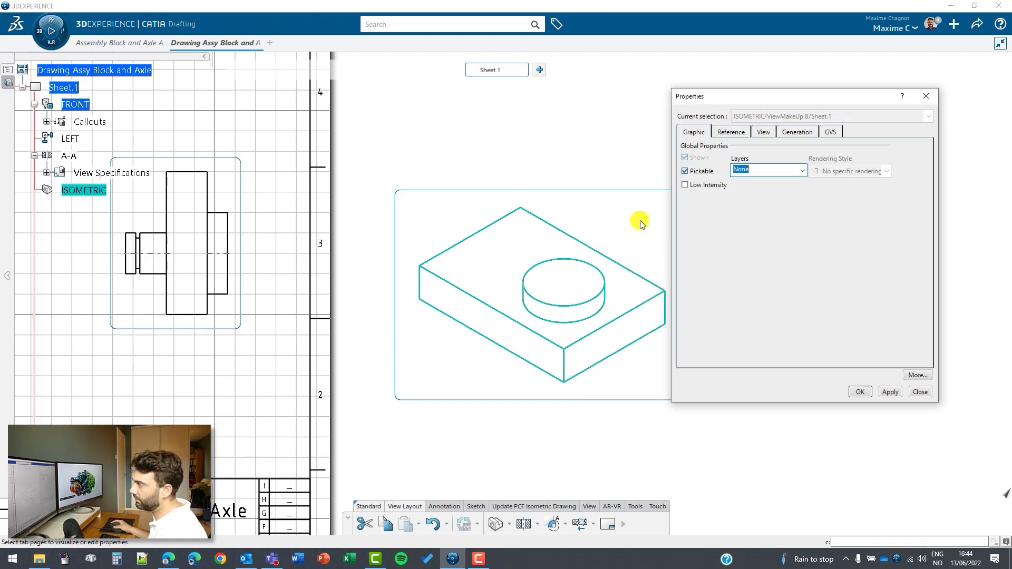
- Set the isometric view's raster generation to Shading with edges at High quality for visu and print
left_click(796, 132)
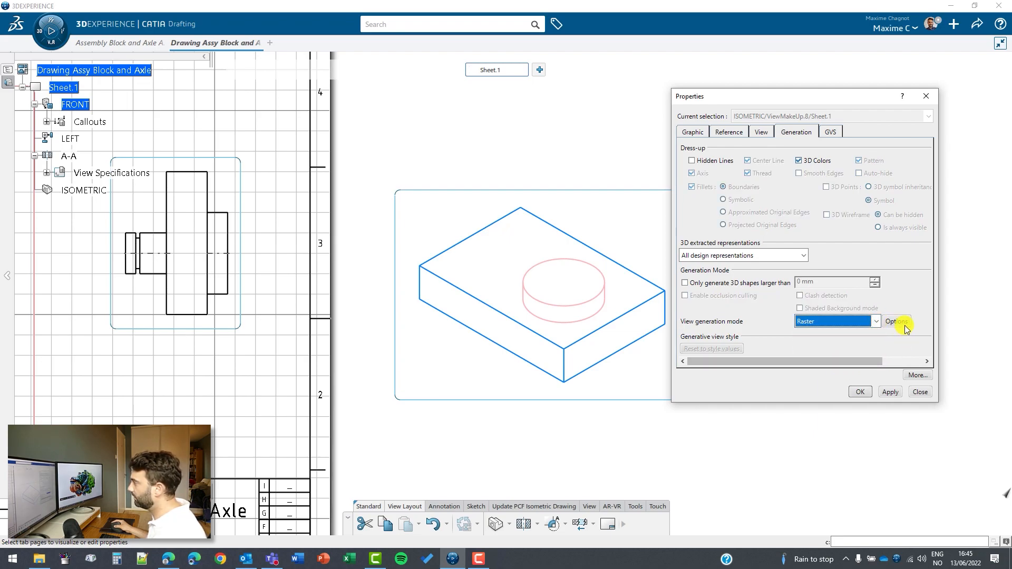
left_click(896, 320)
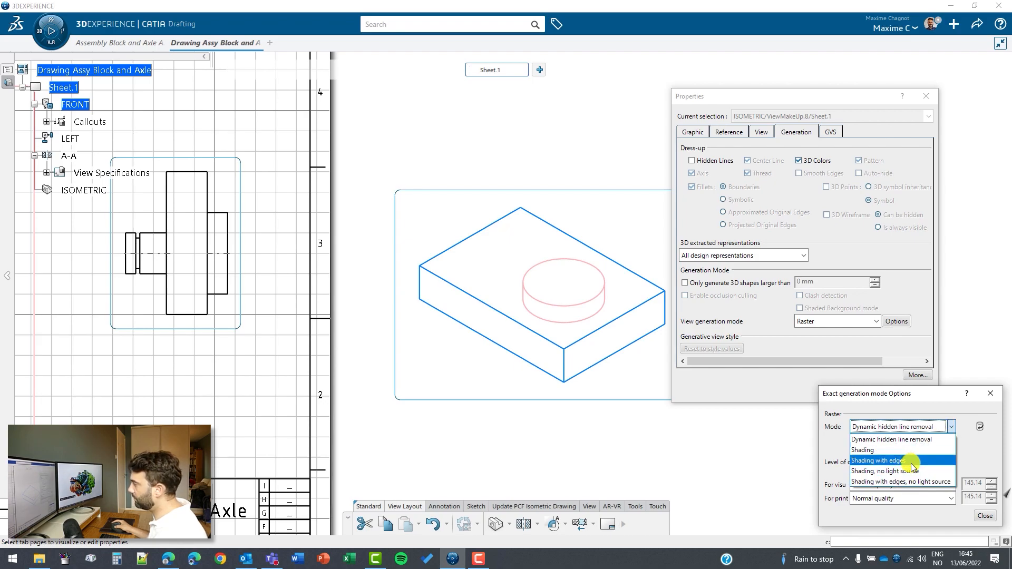
left_click(878, 461)
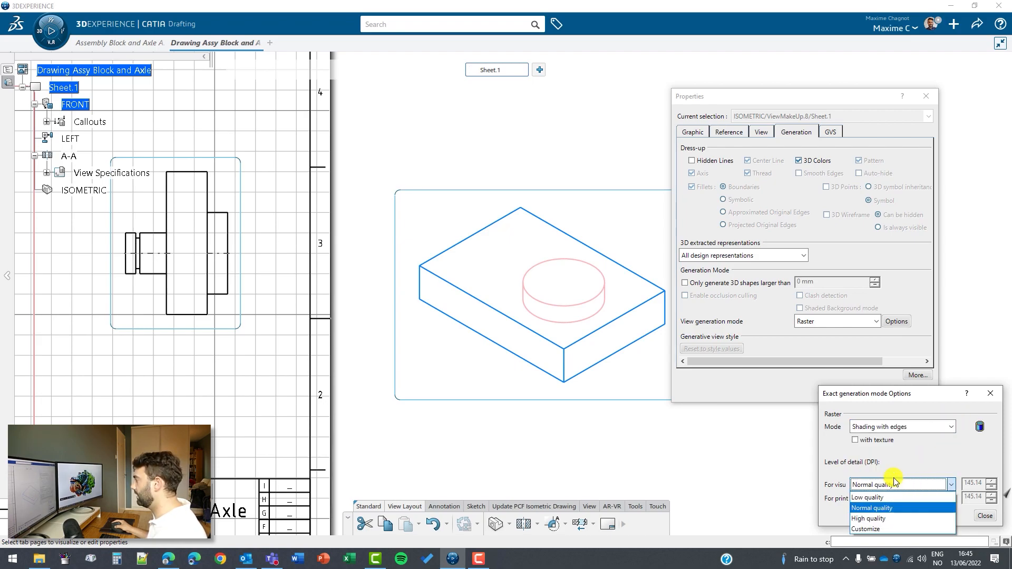
left_click(868, 519)
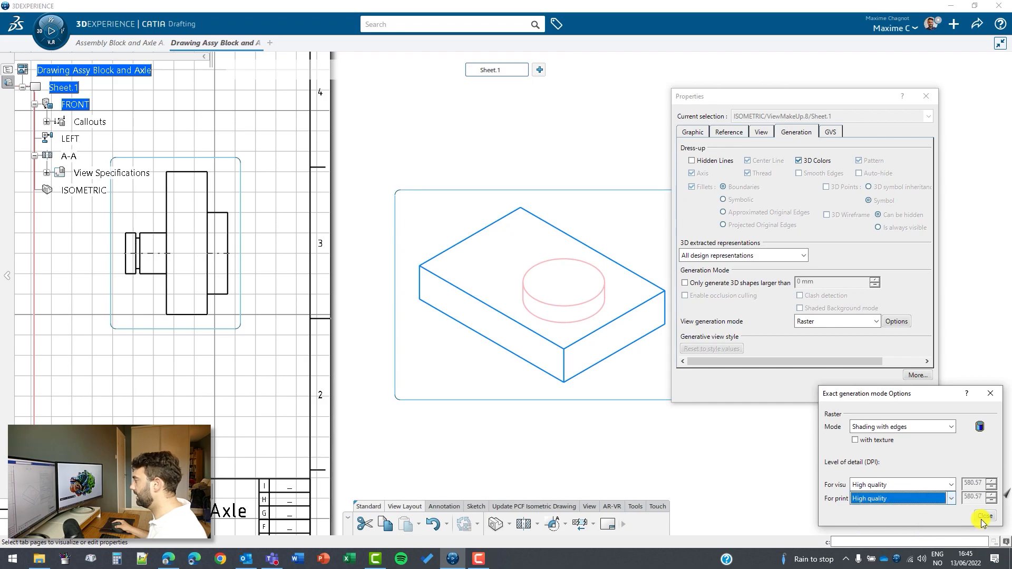
left_click(981, 516)
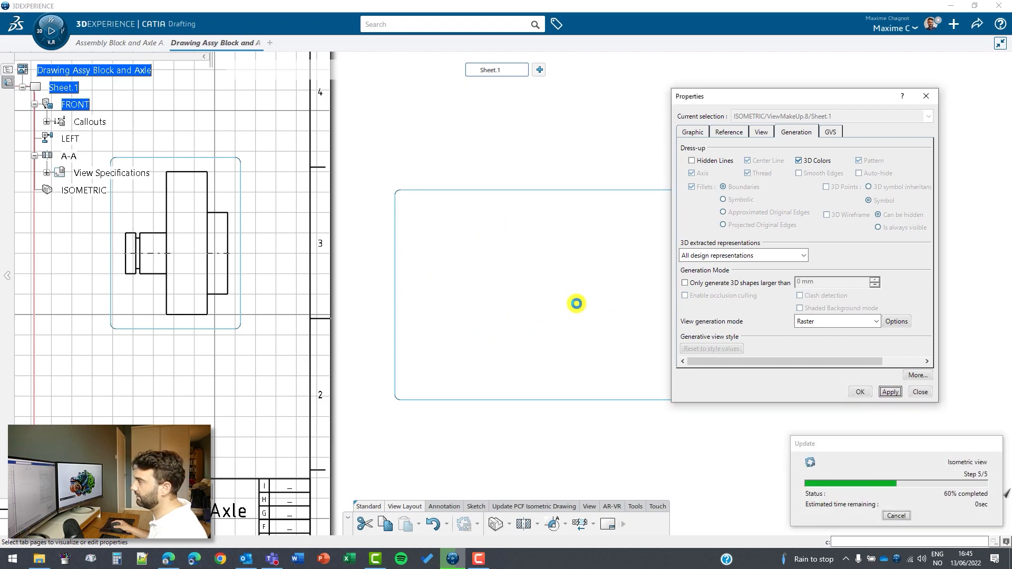
left_click(889, 393)
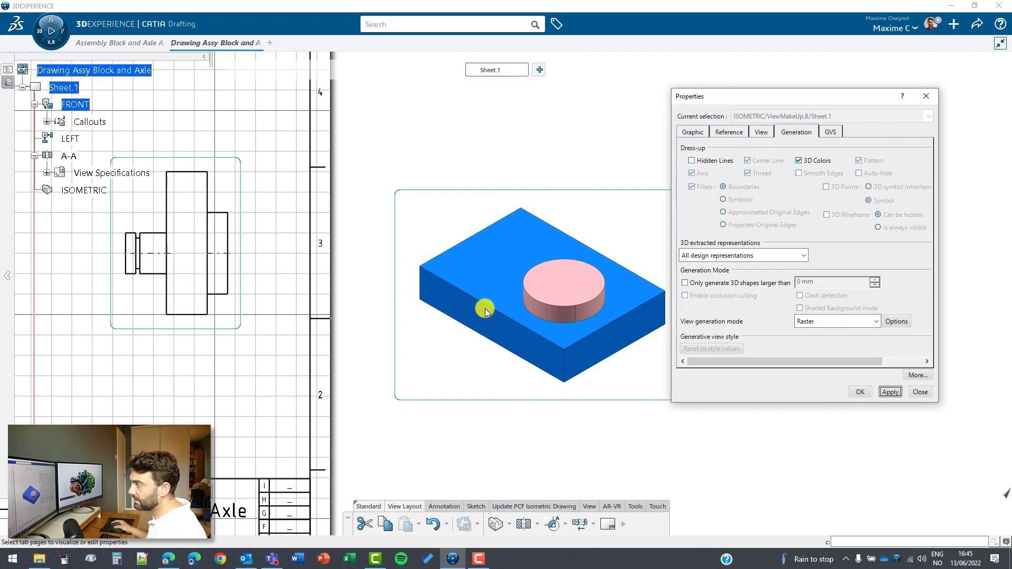
left_click(747, 160)
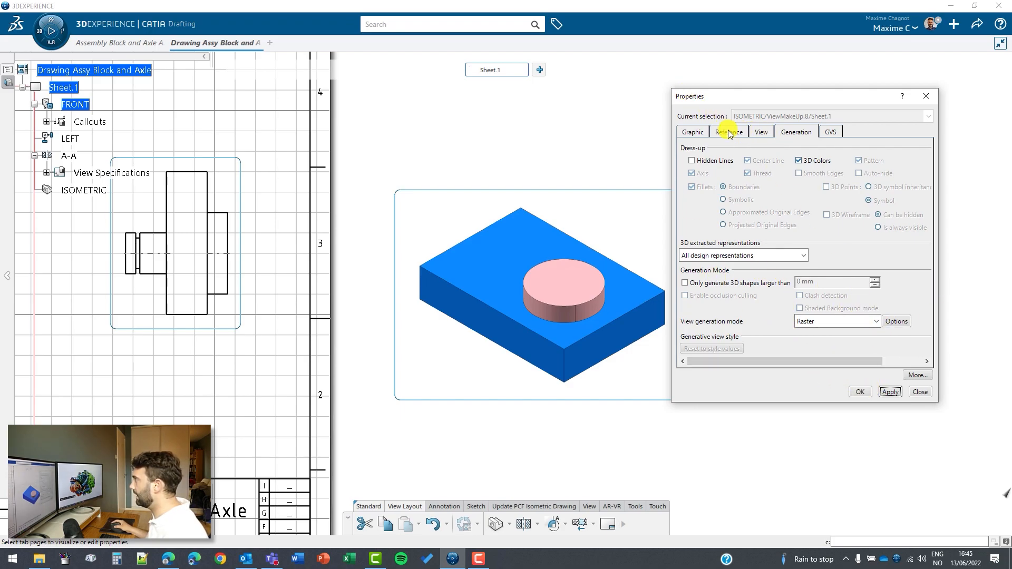
- Set the shaded isometric view's scale to 1:5 and confirm the view properties
left_click(761, 132)
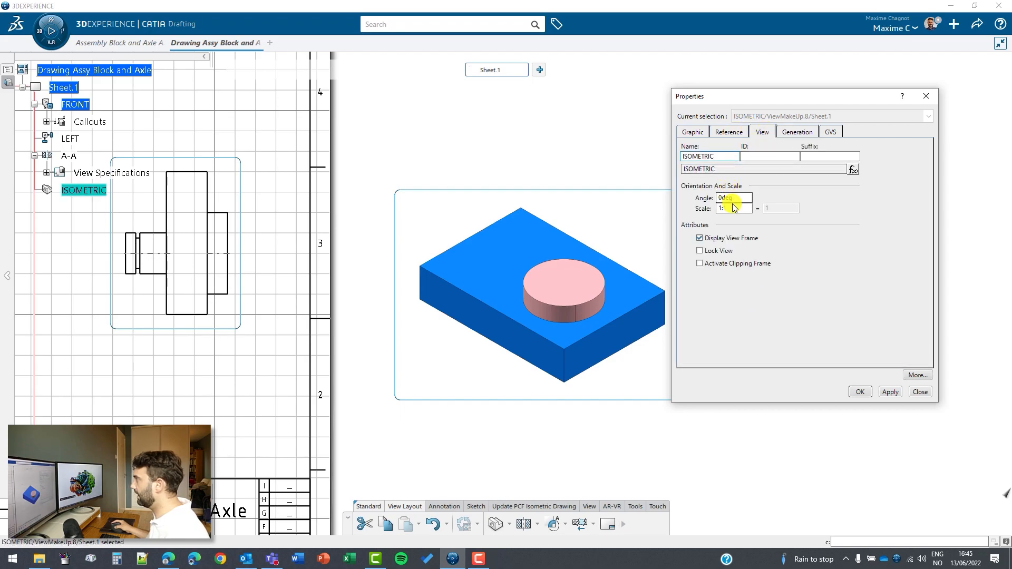
left_click(734, 197)
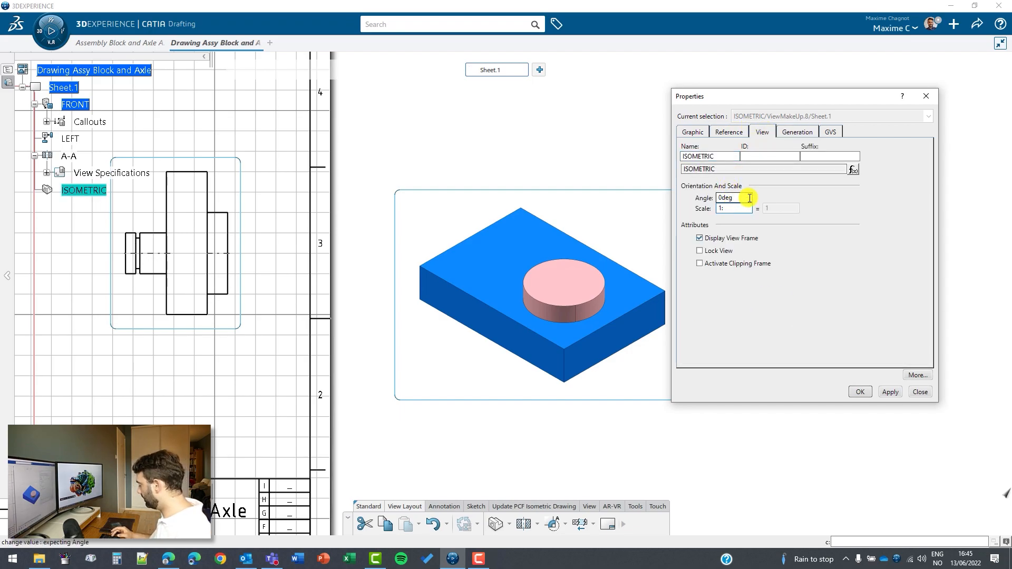
left_click(889, 392)
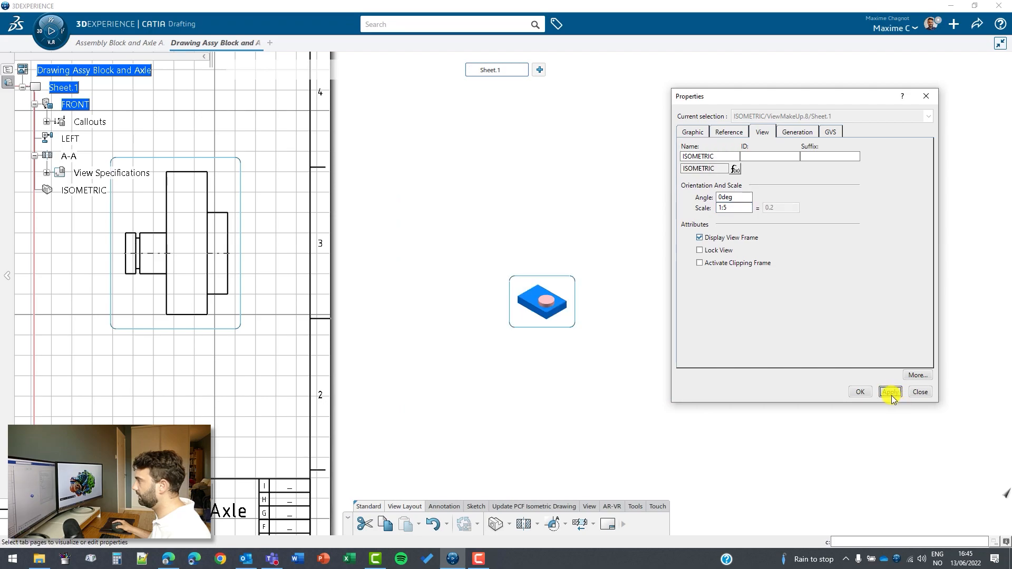
left_click(890, 391)
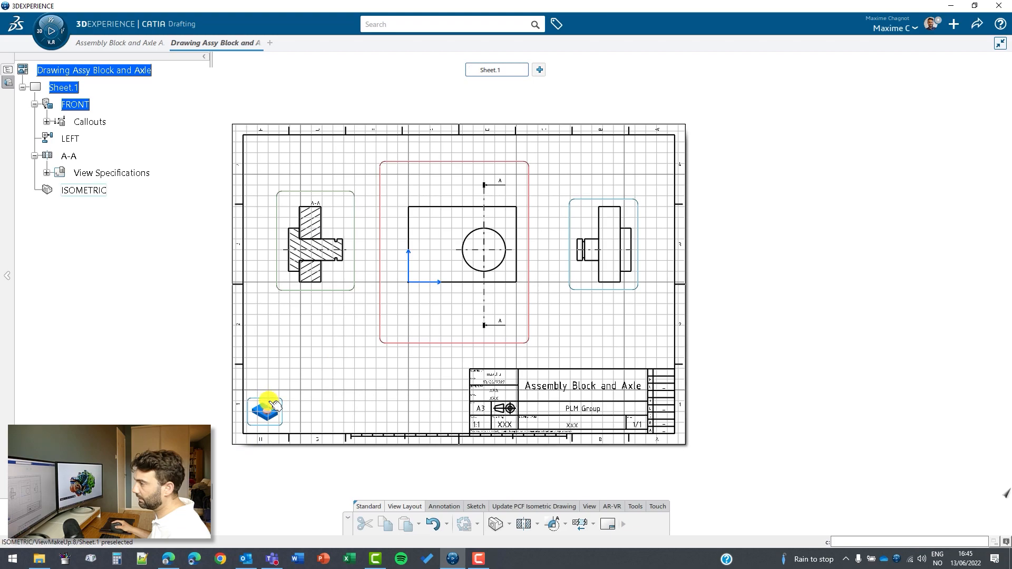
- Enlarge the isometric view, save the drawing and return to the Block and Axle assembly
double_click(265, 411)
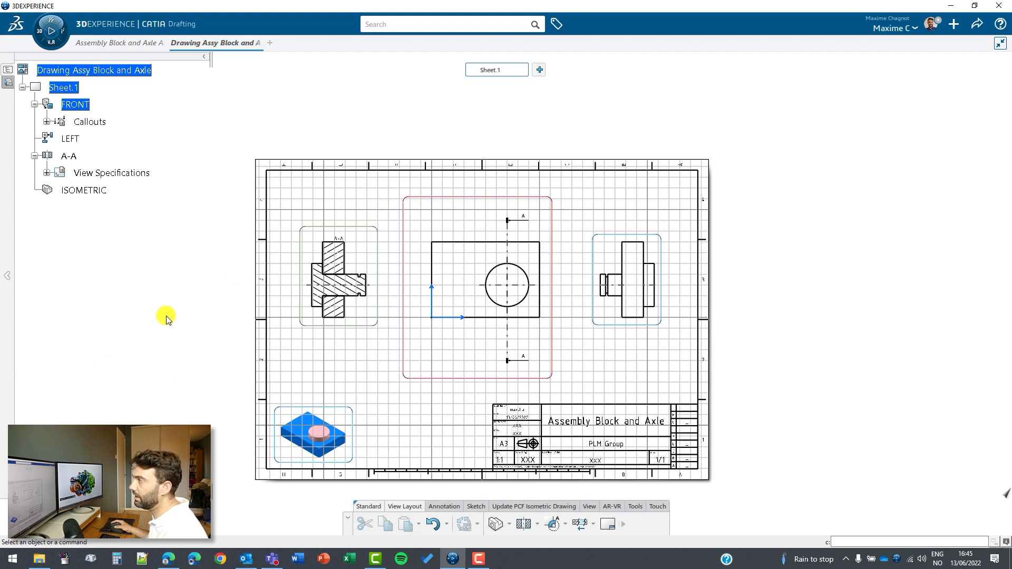
left_click(976, 25)
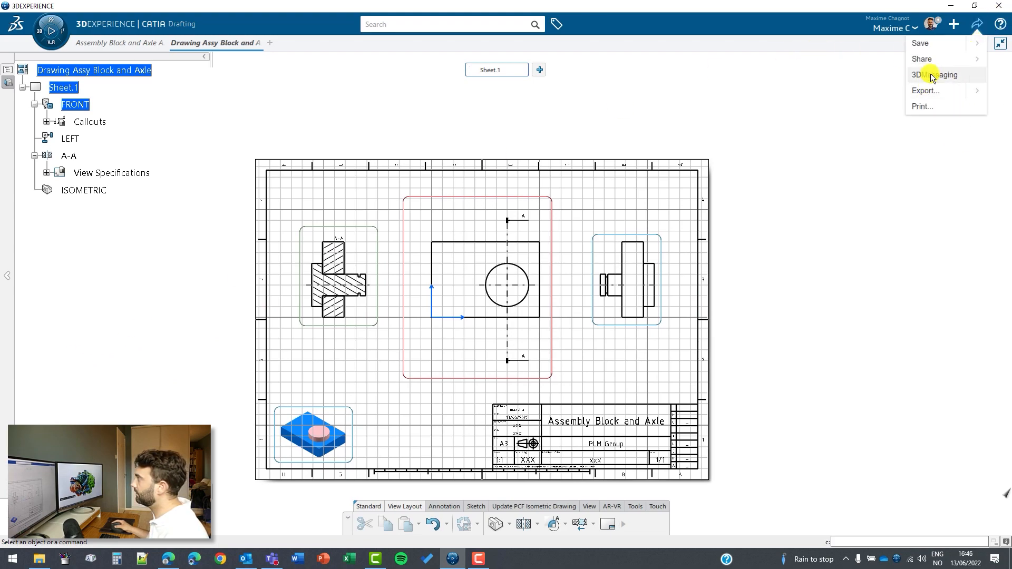
left_click(919, 42)
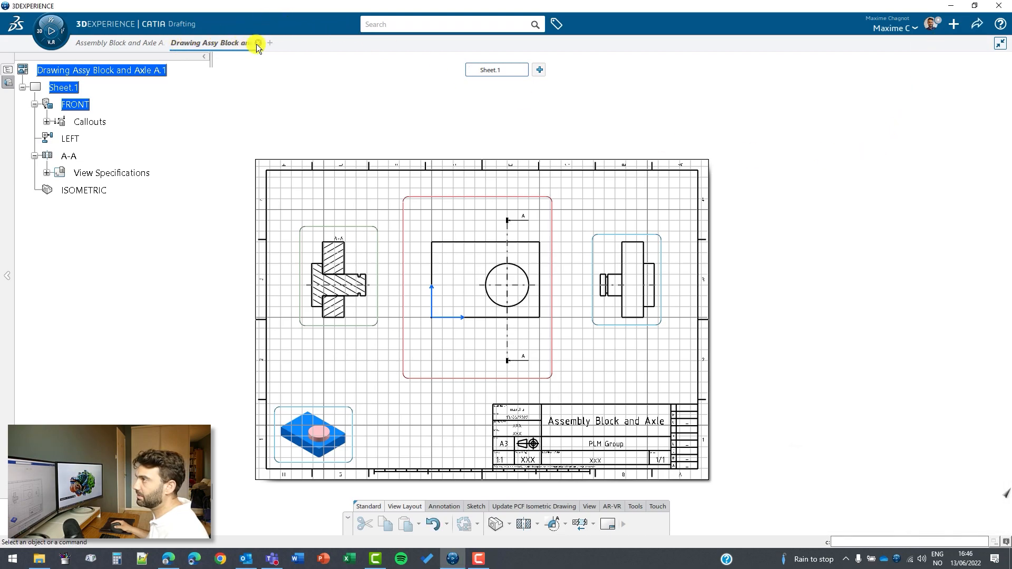
left_click(119, 42)
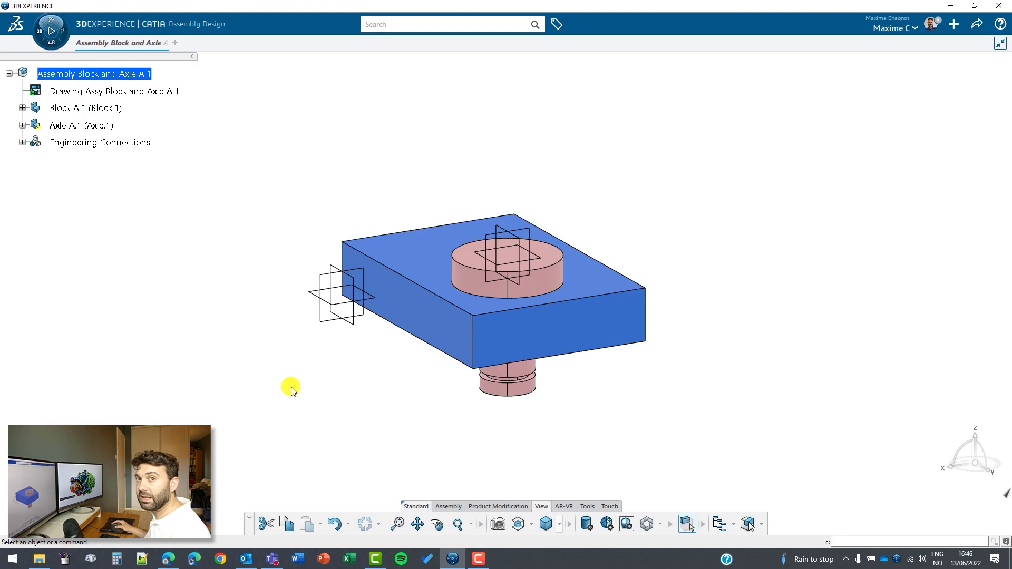
mouse_move(281, 377)
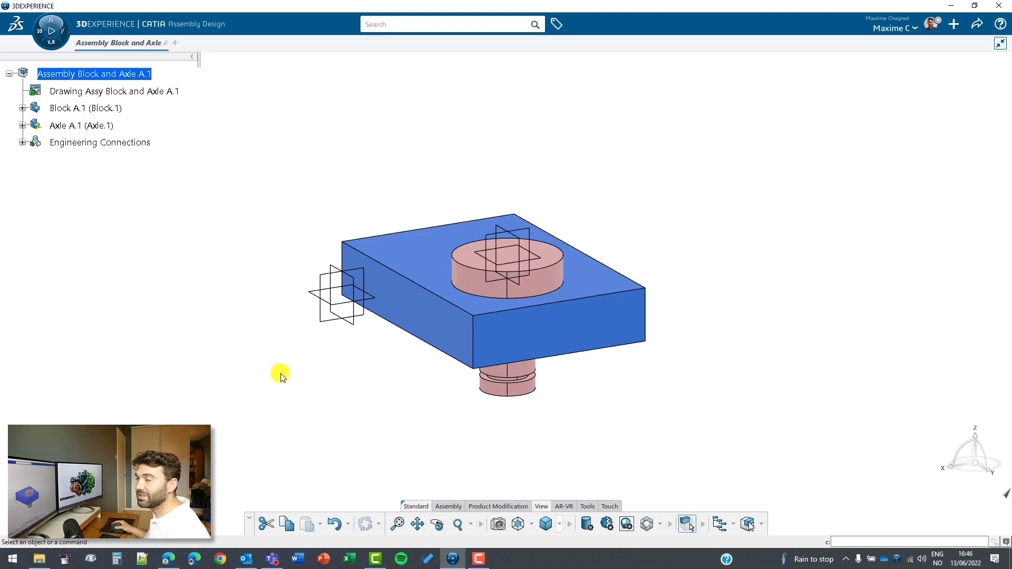